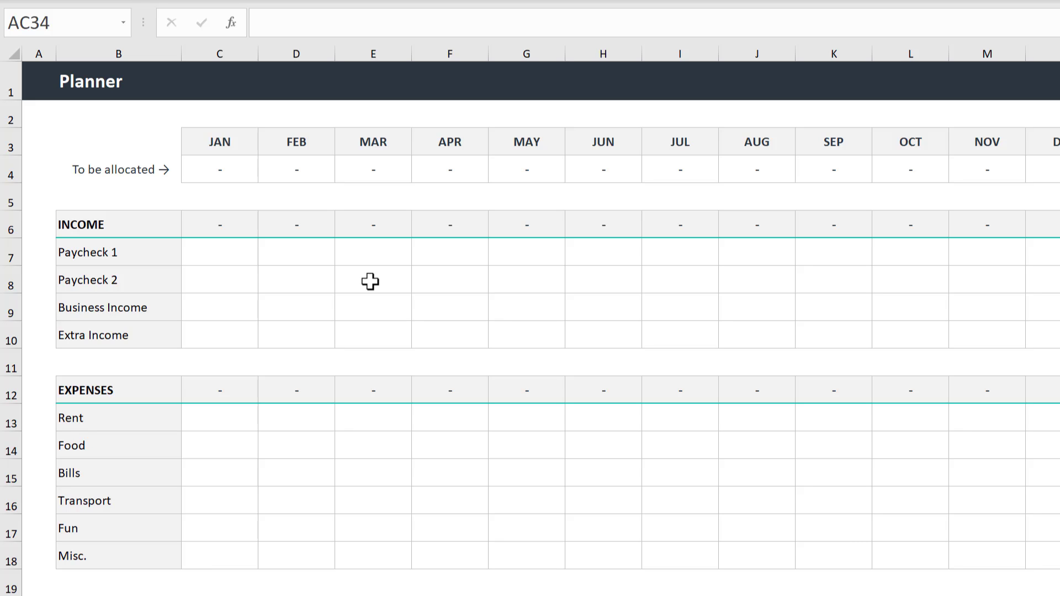
{"action": "mouse_move", "coordinate": [365, 280]}
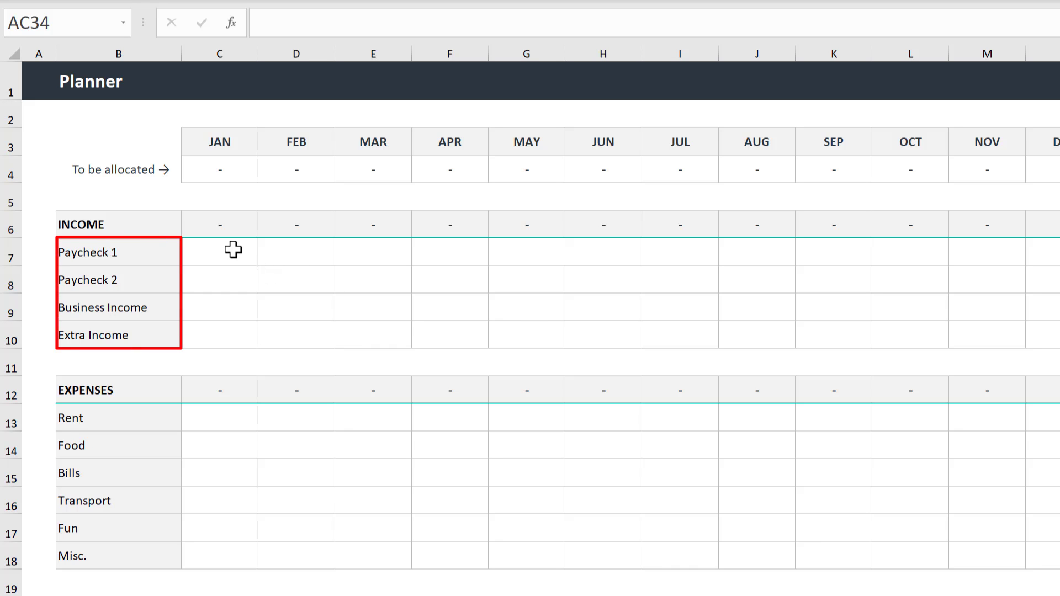
Enter 1000 for both paychecks January–May, plus business income of 500 and 250.
{"action": "type", "text": "1000"}
{"action": "left_click", "coordinate": [296, 306]}
{"action": "type", "text": "250"}
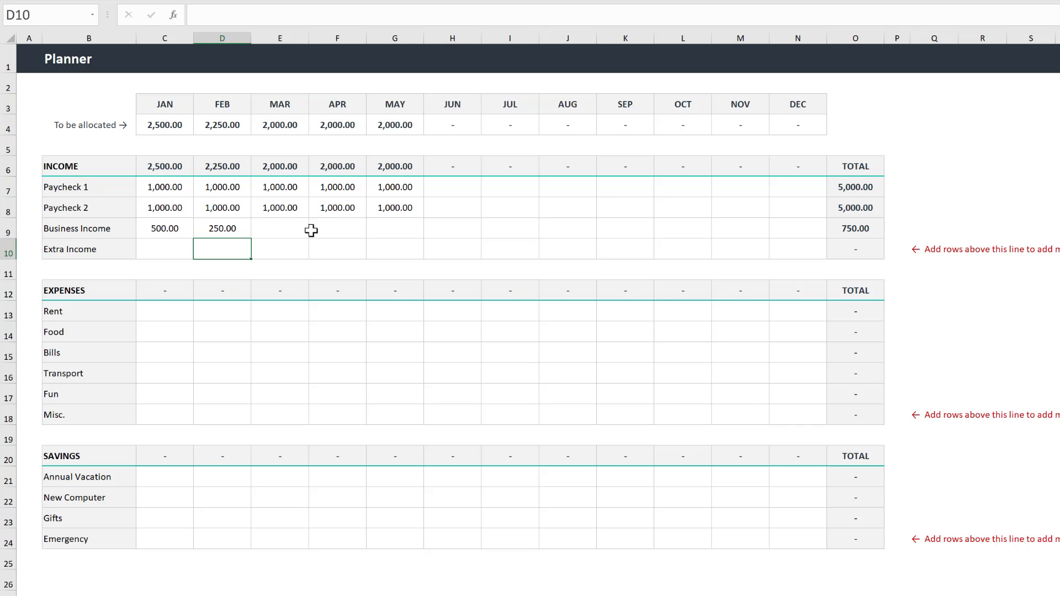
Enter January expenses on the Planner: Rent 800.00, then 40, 300 and 25.
{"action": "left_click", "coordinate": [164, 312]}
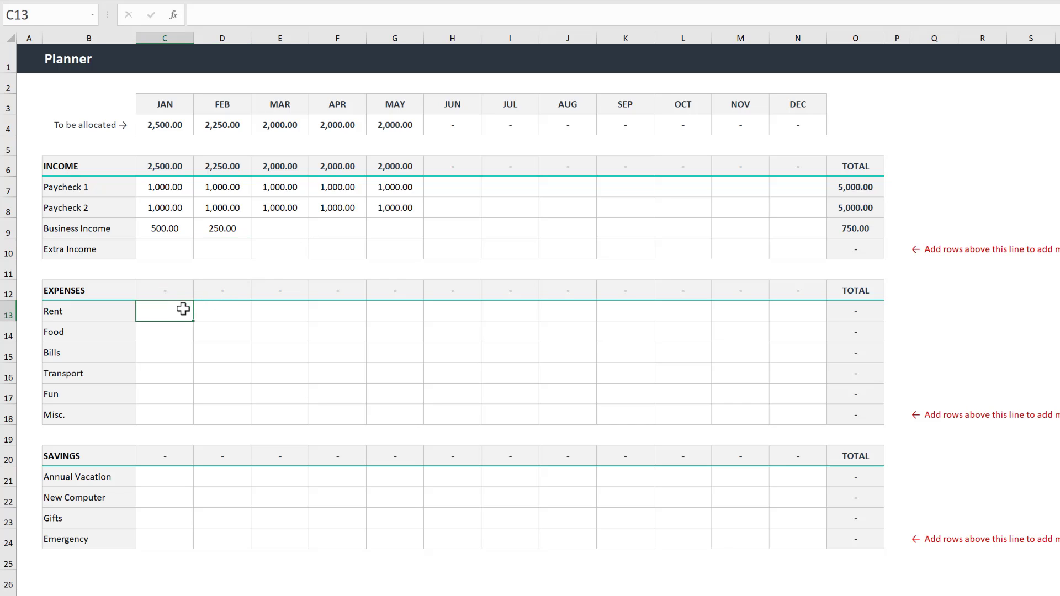
{"action": "type", "text": "800.00"}
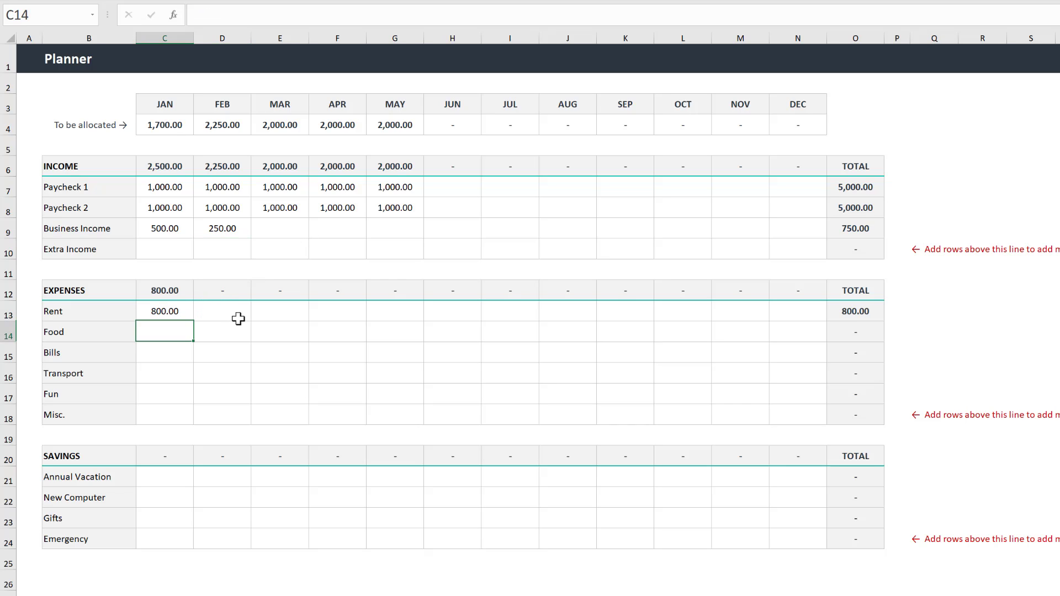
{"action": "type", "text": "40"}
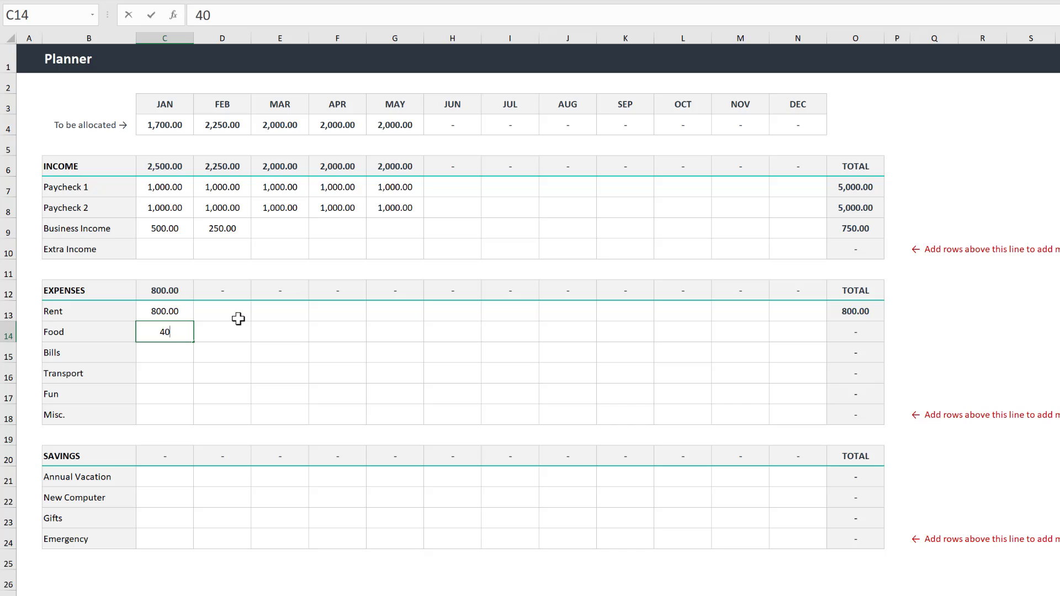
{"action": "type", "text": "300.00"}
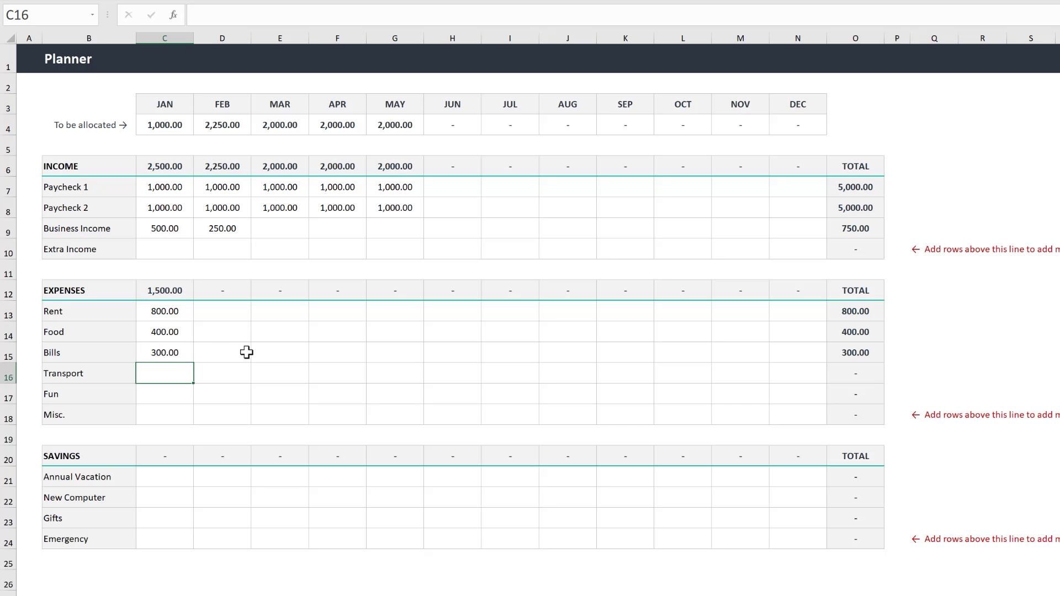
{"action": "type", "text": "250.00"}
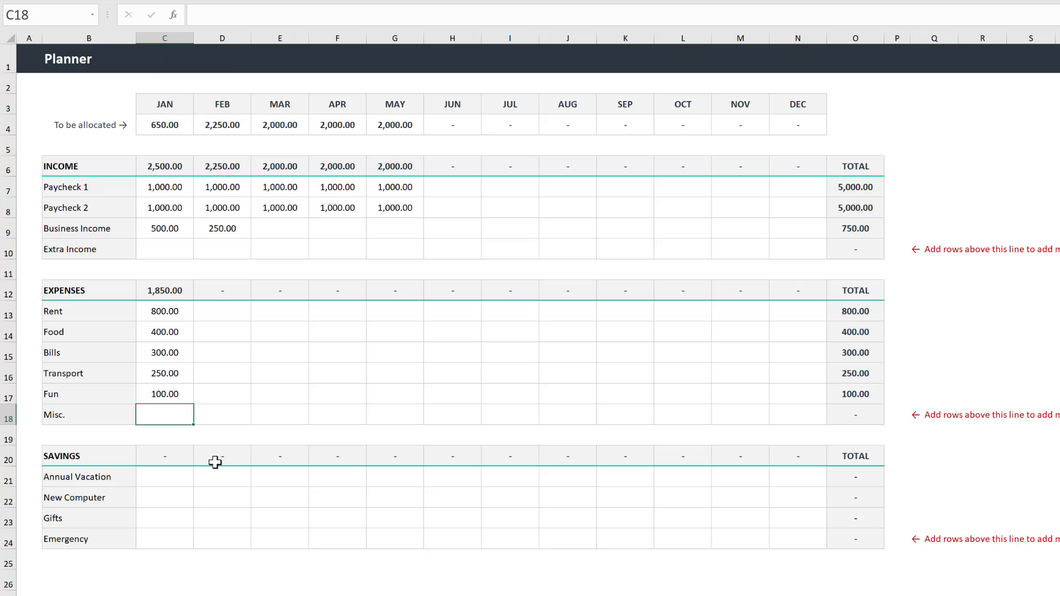
Enter January savings of 100.00 for Annual Vacation and 50.00 below it.
{"action": "left_click", "coordinate": [164, 476]}
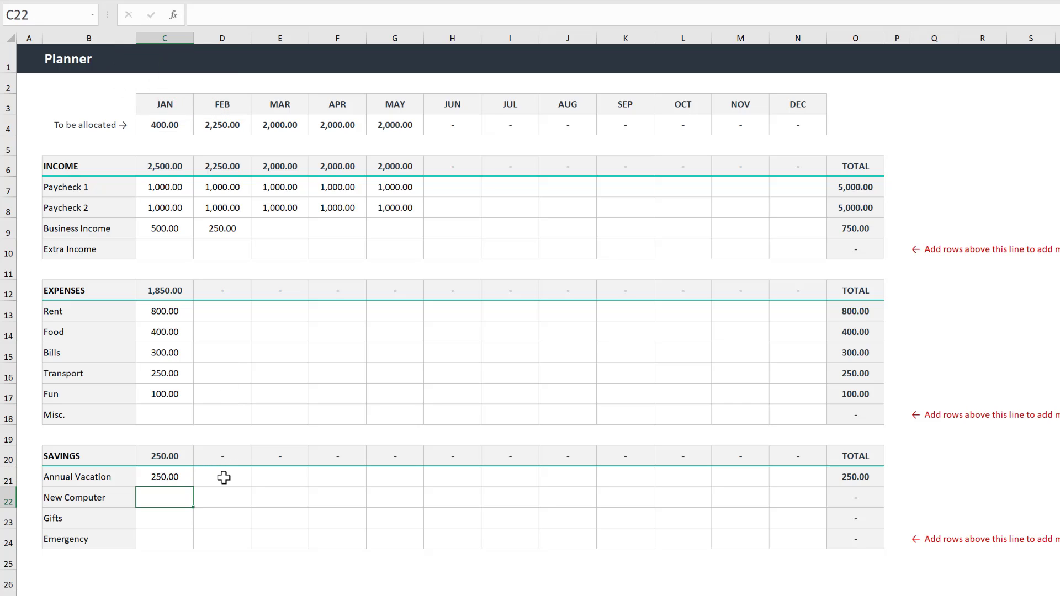
{"action": "type", "text": "100.00"}
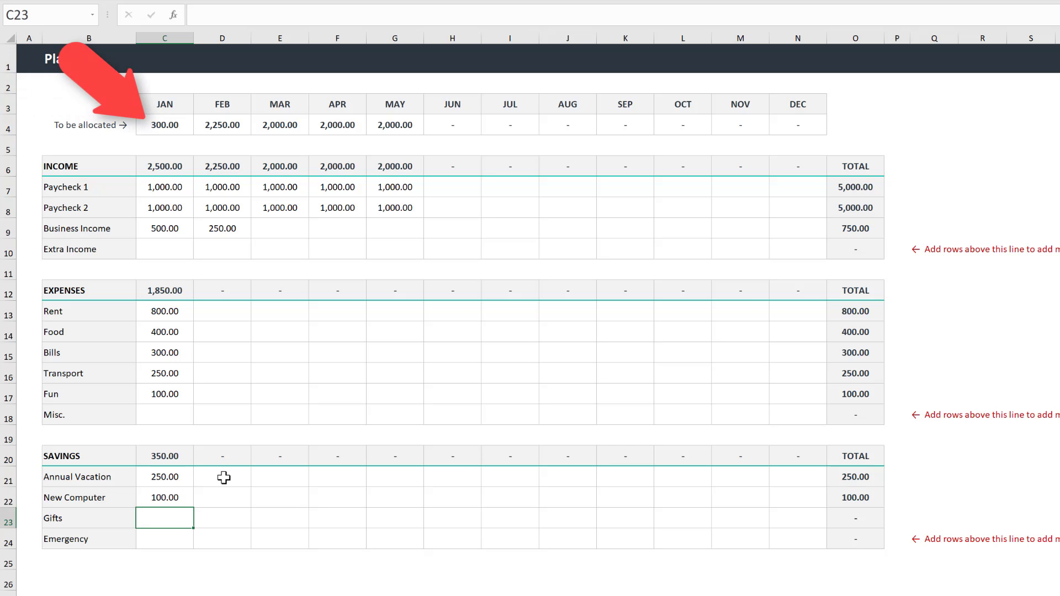
{"action": "type", "text": "50.00"}
{"action": "left_click", "coordinate": [164, 538]}
{"action": "type", "text": "250"}
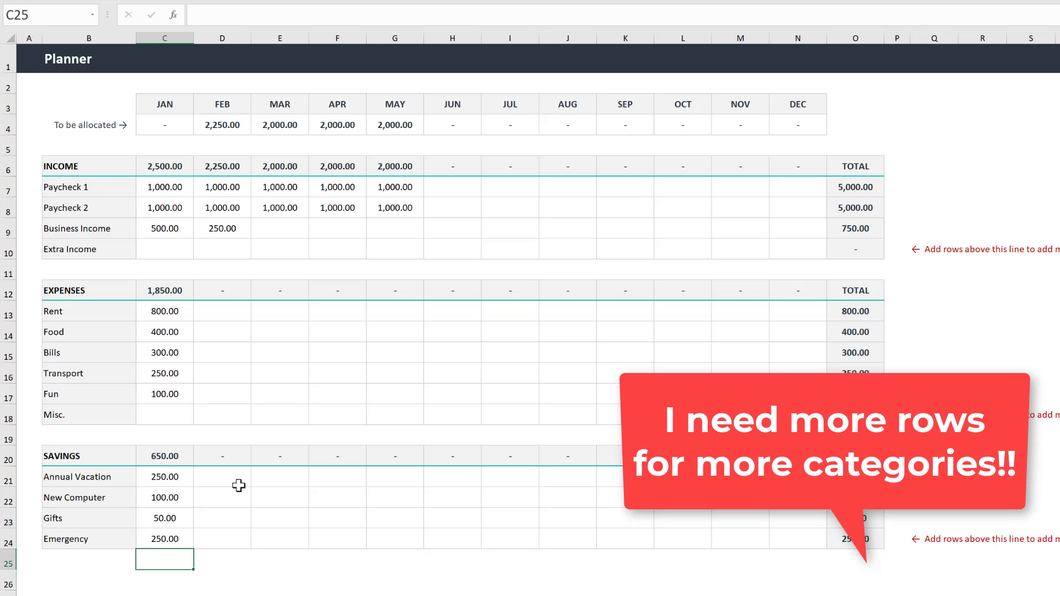
{"action": "mouse_move", "coordinate": [238, 479]}
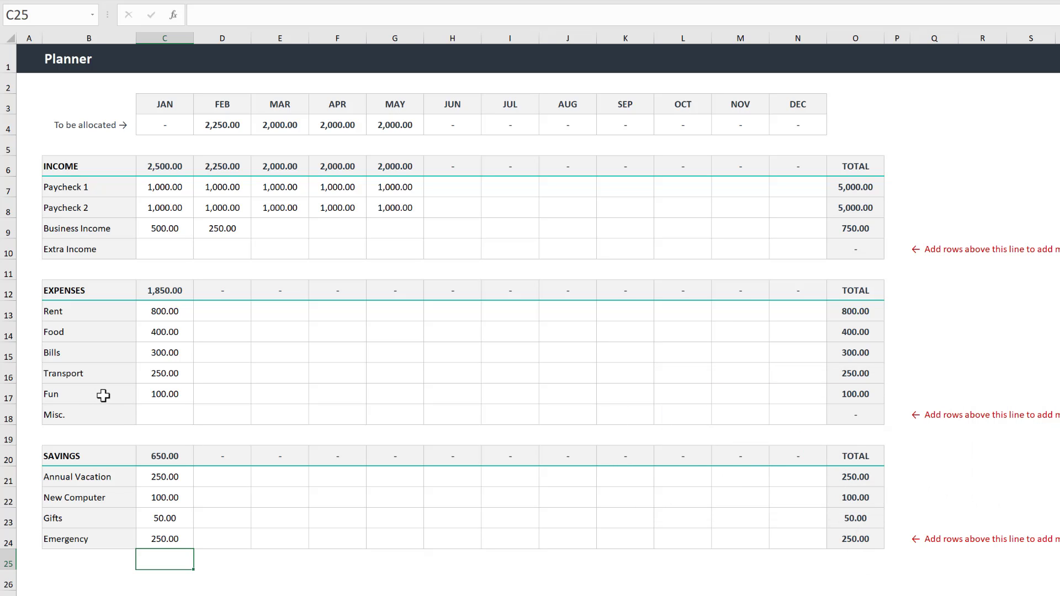
{"action": "mouse_move", "coordinate": [25, 393]}
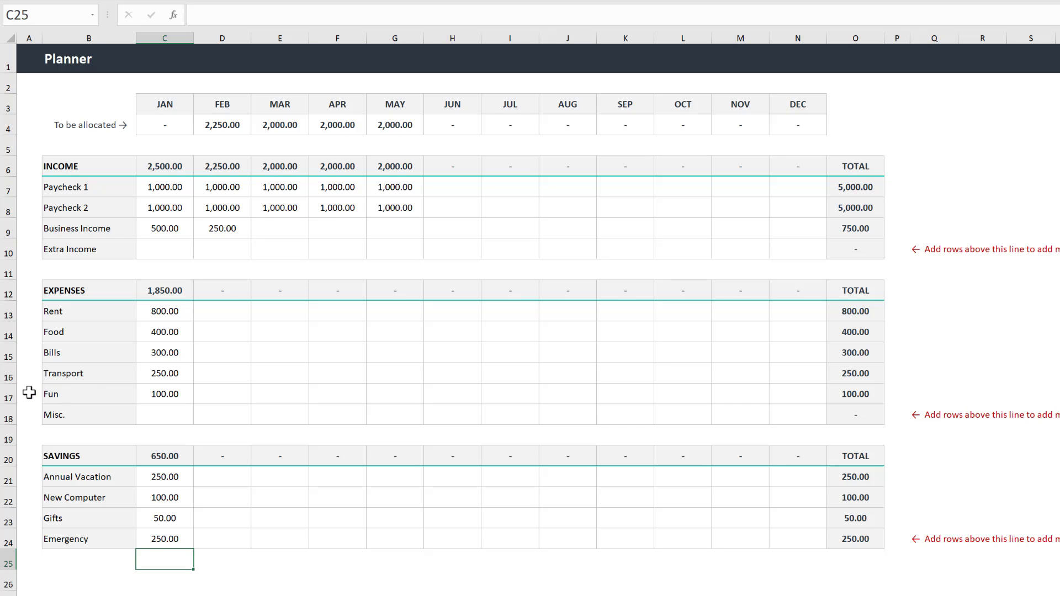
Insert a row above Fun, label it Extra, and fill its SUM total.
{"action": "left_click", "coordinate": [7, 393]}
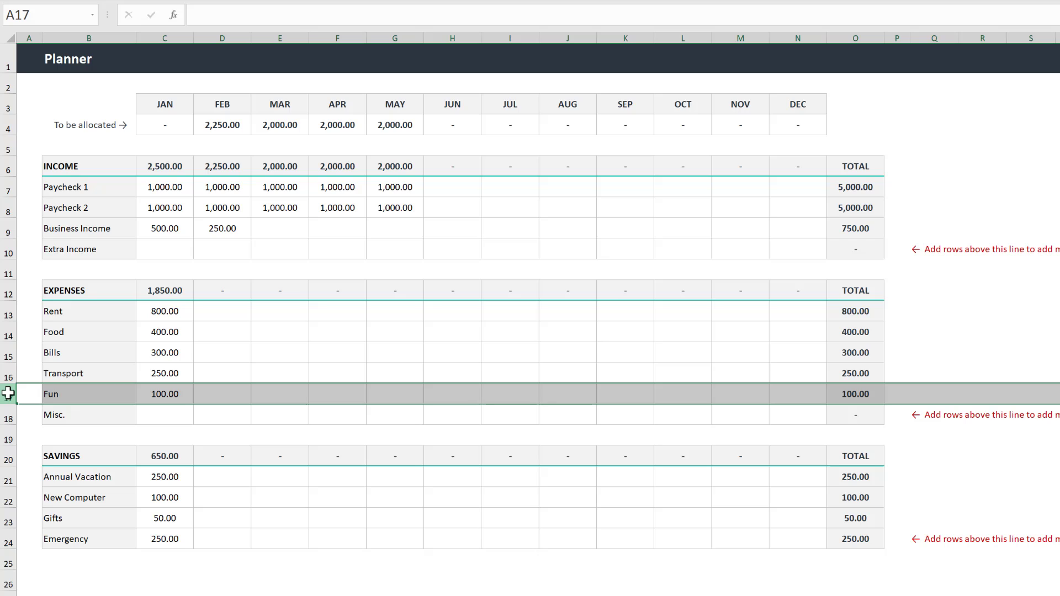
{"action": "right_click", "coordinate": [71, 393]}
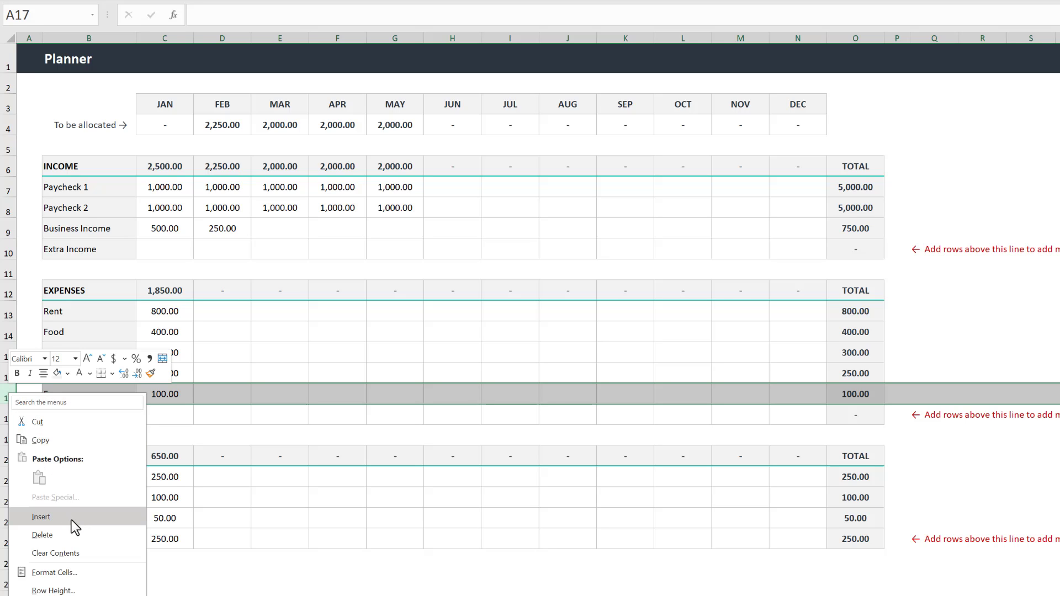
{"action": "left_click", "coordinate": [40, 516]}
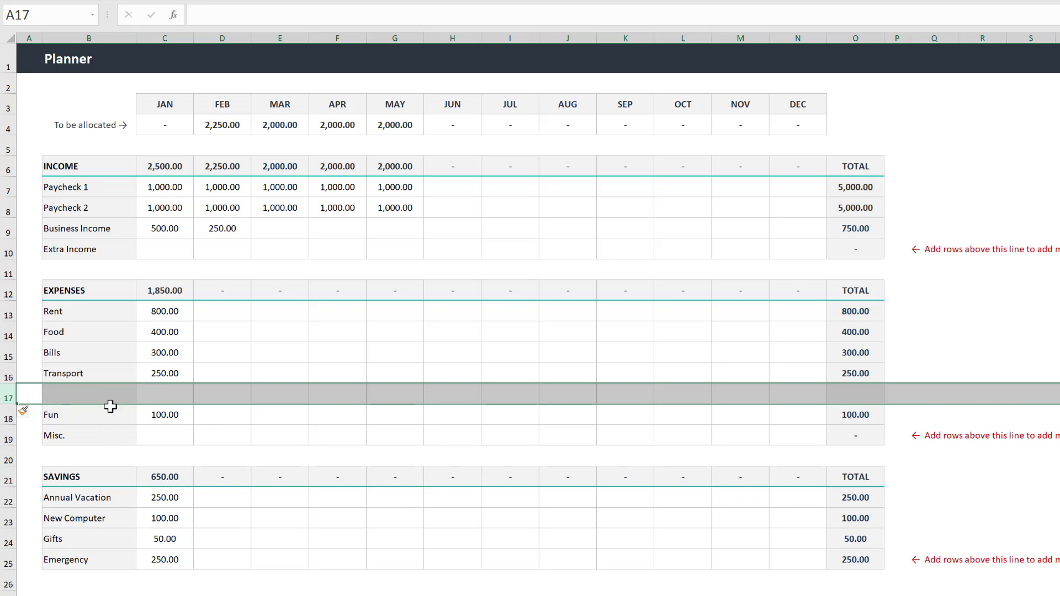
{"action": "type", "text": "Extra"}
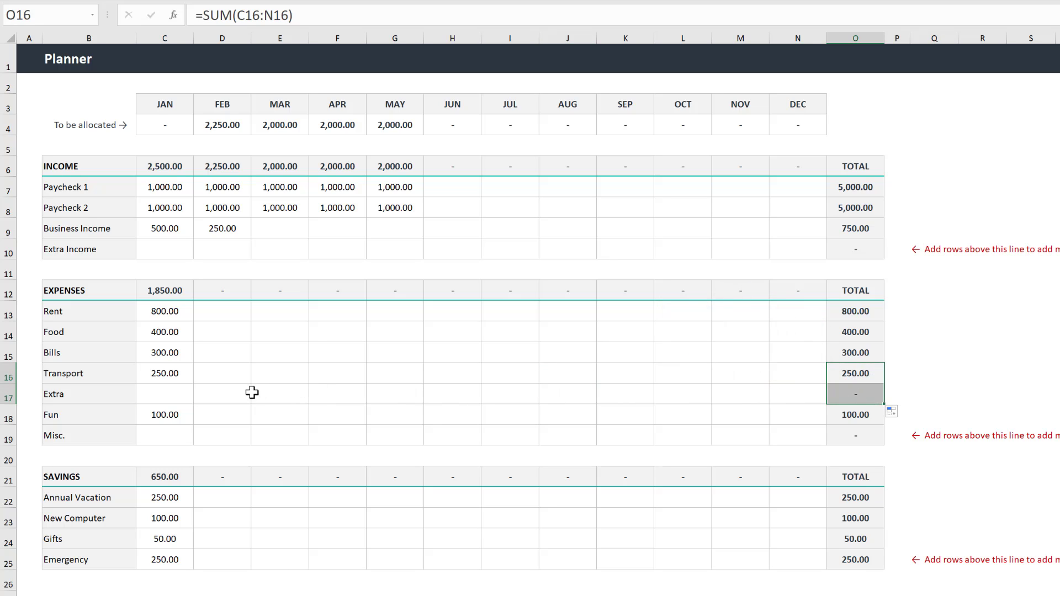
{"action": "left_click", "coordinate": [164, 393]}
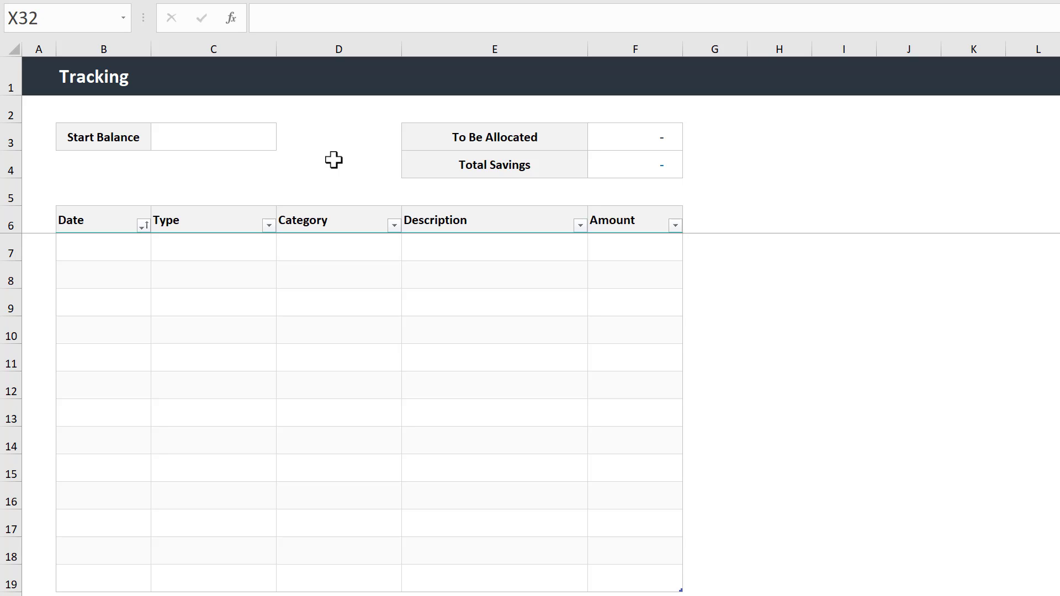
Enter 1000 as the Start Balance in cell C3 of the Tracking sheet.
{"action": "left_click", "coordinate": [214, 136]}
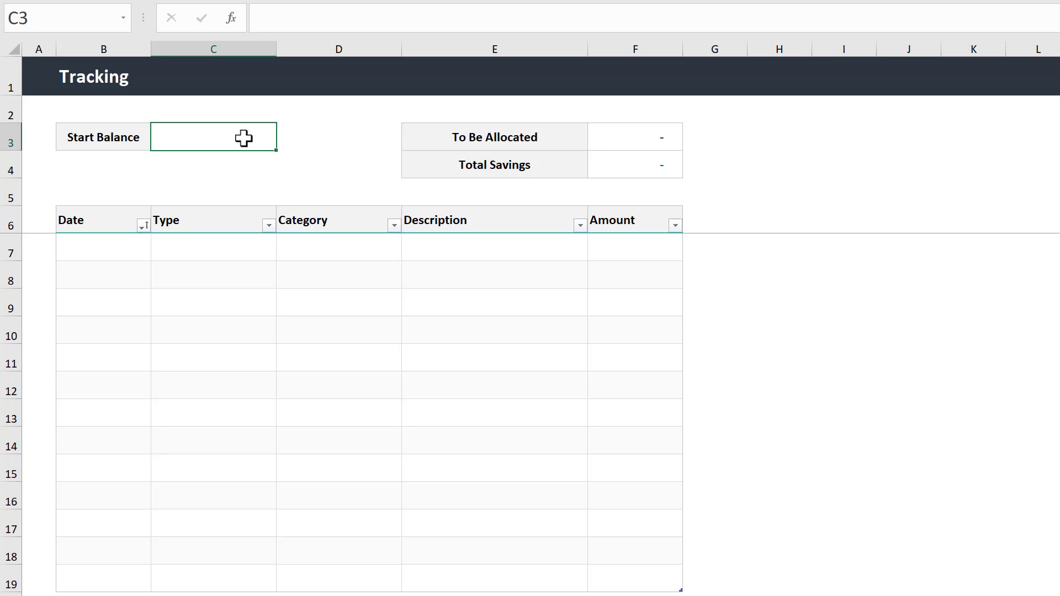
{"action": "type", "text": "1"}
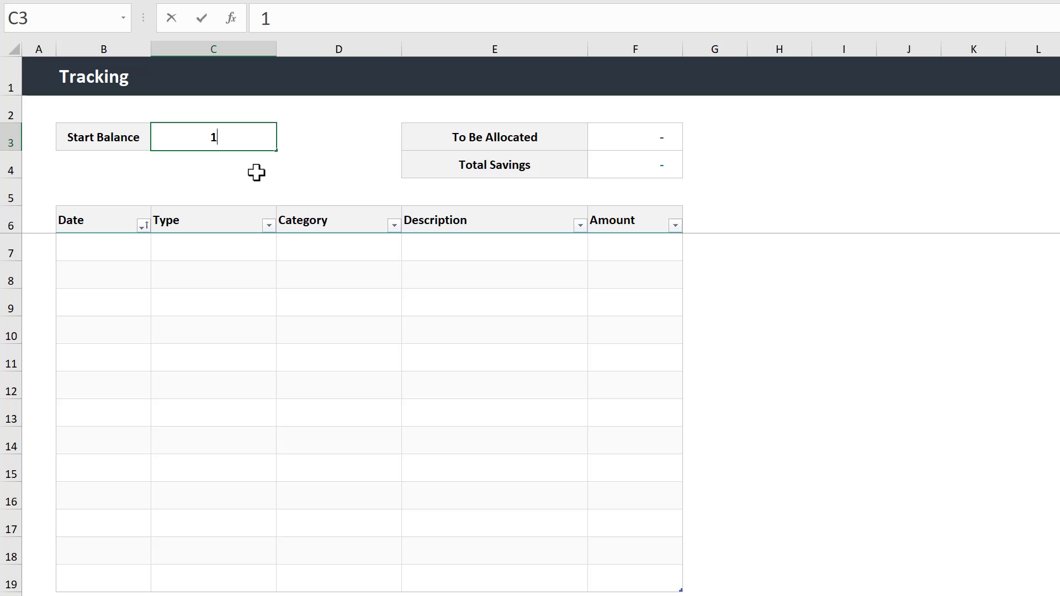
{"action": "type", "text": "000.00"}
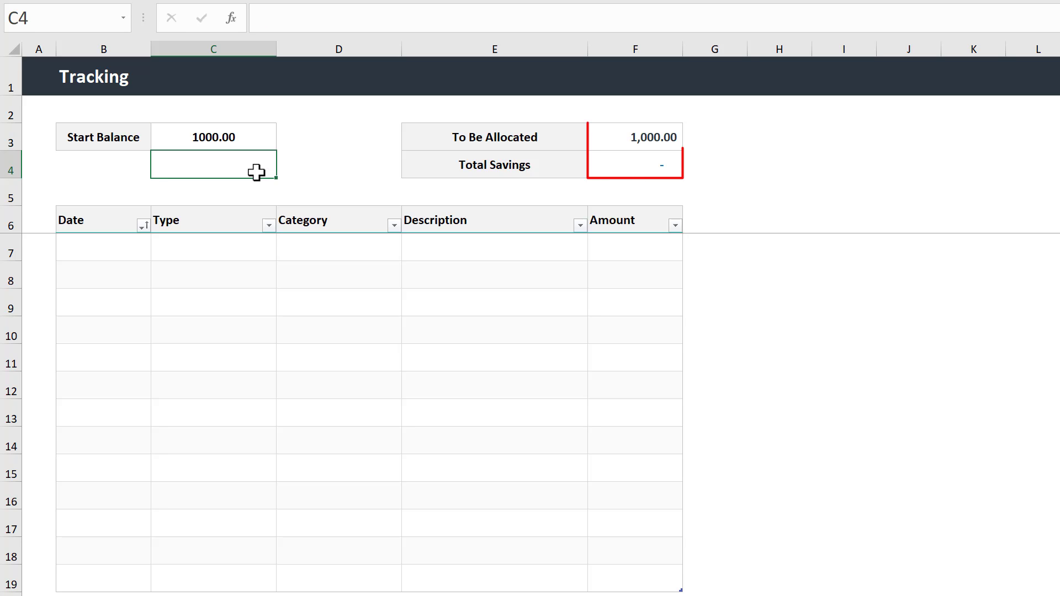
{"action": "left_click", "coordinate": [635, 137]}
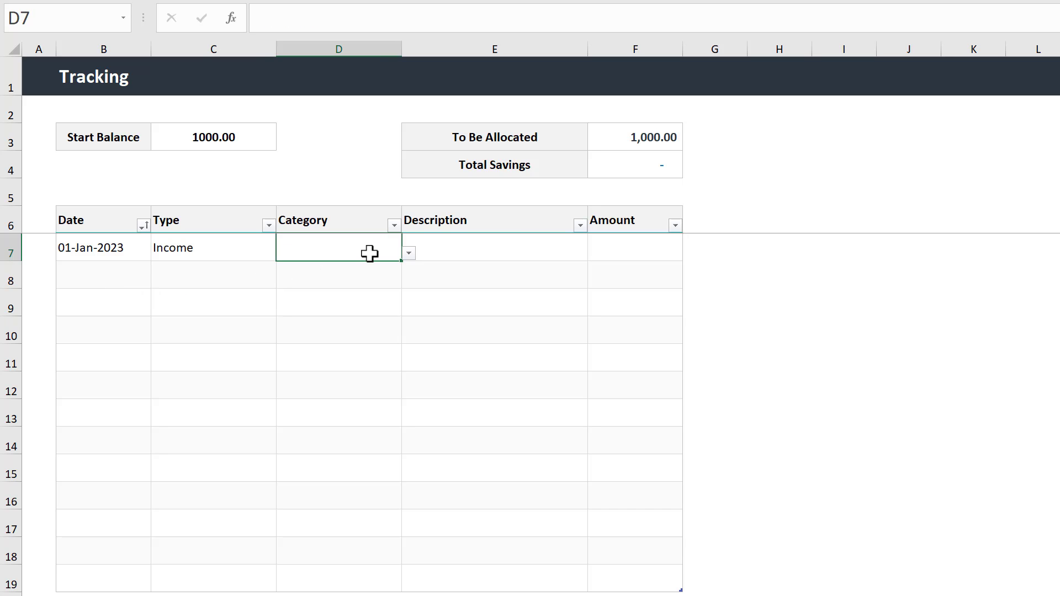
Set row 7's category to Paycheck 1 with an amount of 1,000.00.
{"action": "left_click", "coordinate": [406, 252]}
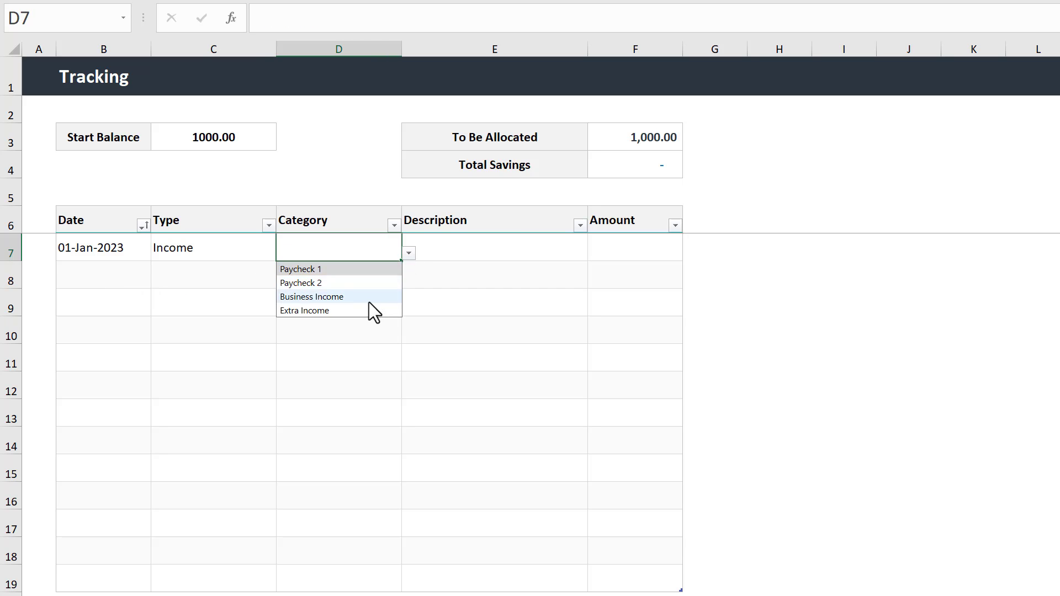
{"action": "mouse_move", "coordinate": [368, 282]}
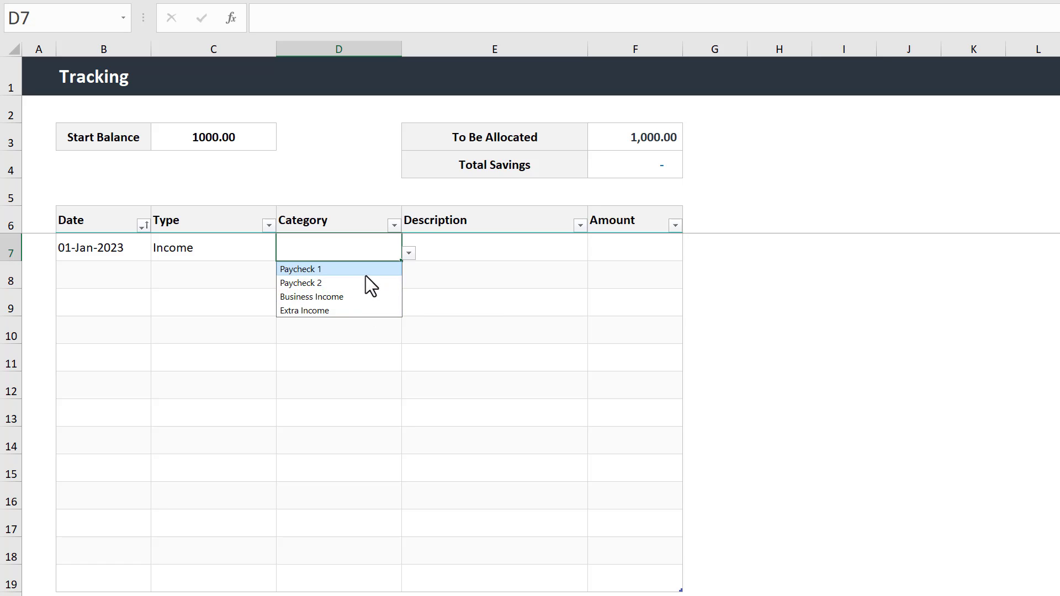
{"action": "left_click", "coordinate": [301, 269]}
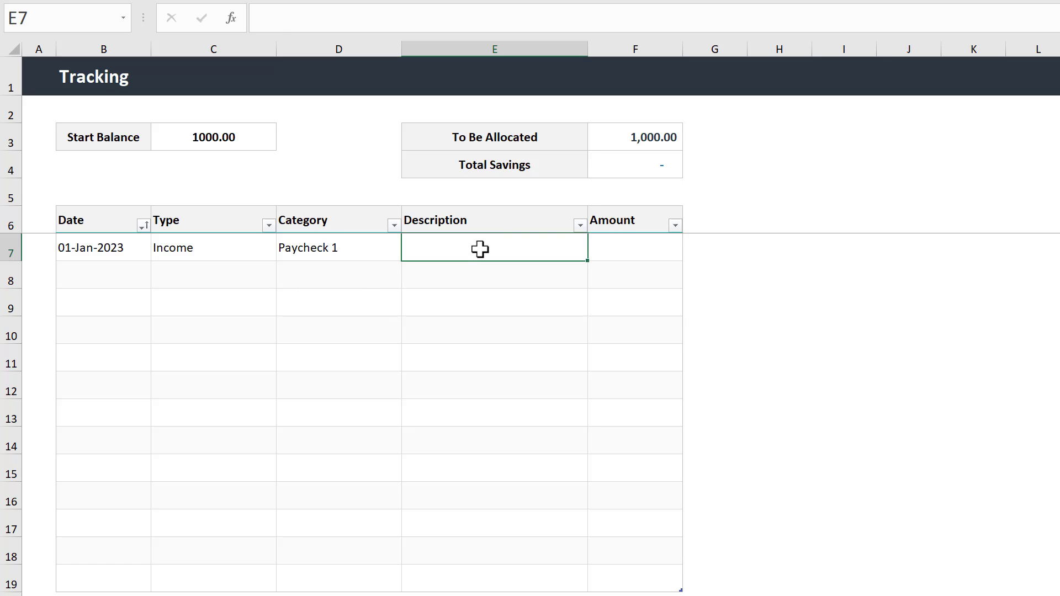
{"action": "left_click", "coordinate": [634, 247]}
{"action": "type", "text": "1,000"}
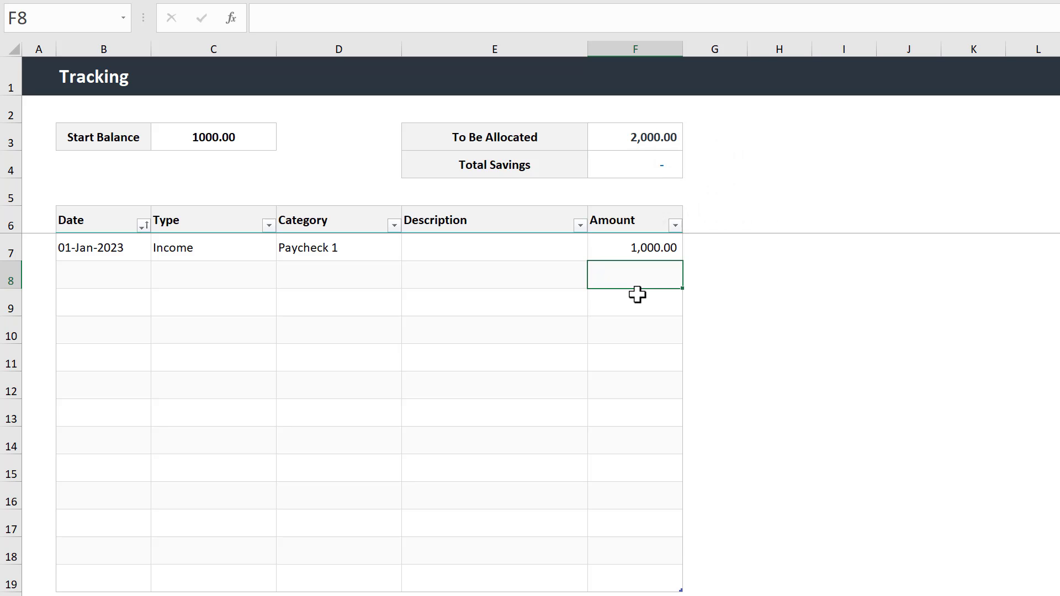
{"action": "mouse_move", "coordinate": [307, 277]}
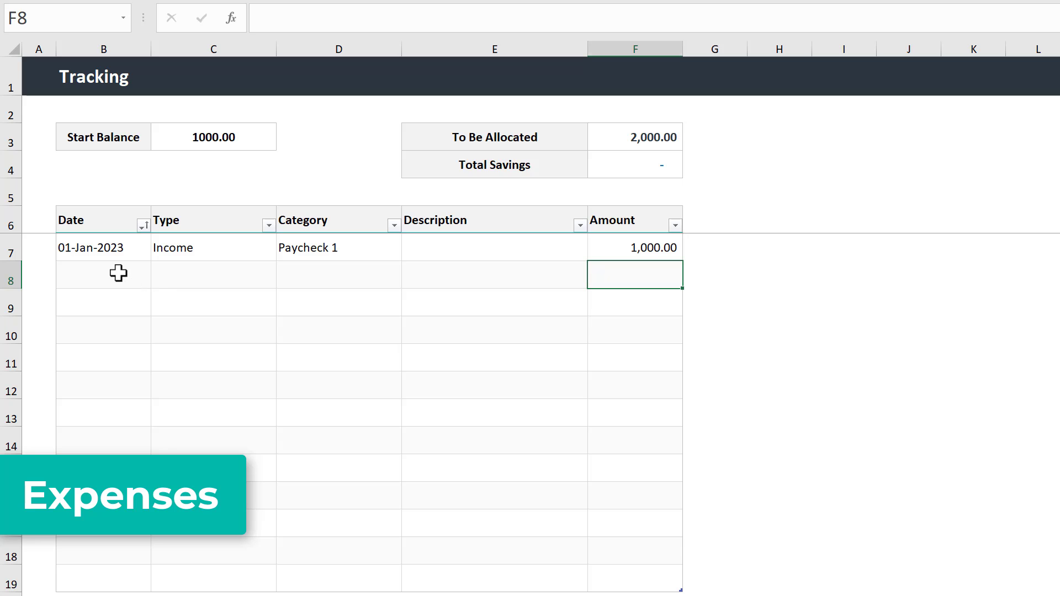
Log row 8 as a 02-Jan-2023 Rent expense of -750.
{"action": "type", "text": "1/"}
{"action": "left_click", "coordinate": [214, 275]}
{"action": "type", "text": "Expense"}
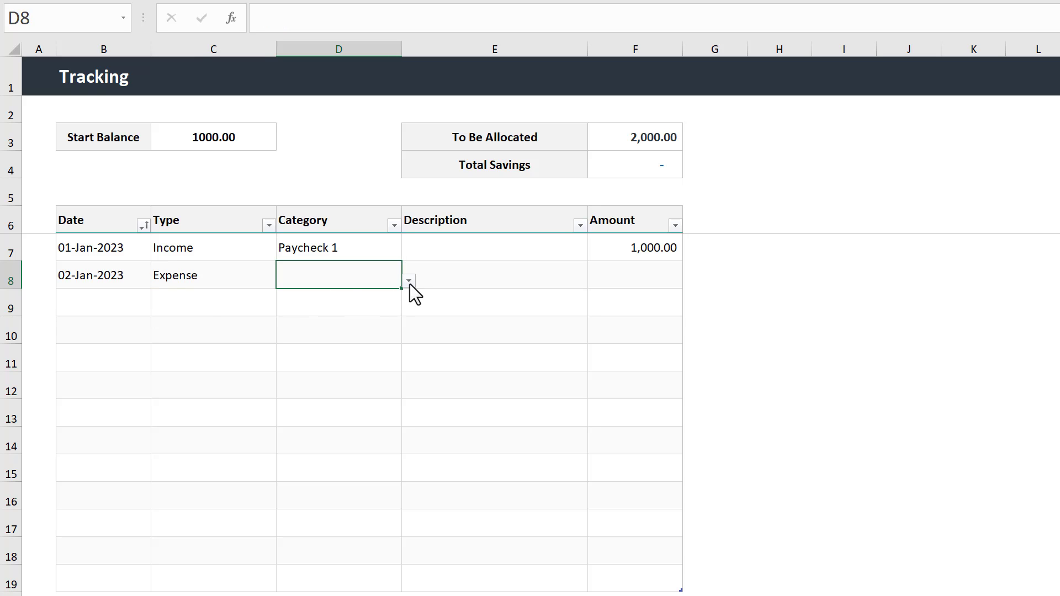
{"action": "left_click", "coordinate": [408, 280]}
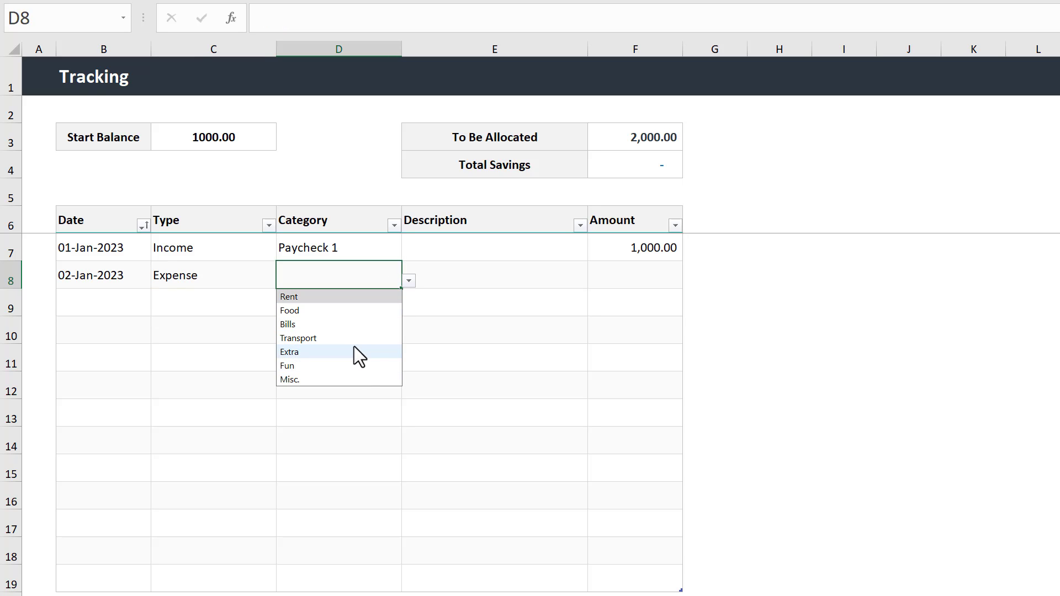
{"action": "left_click", "coordinate": [289, 296]}
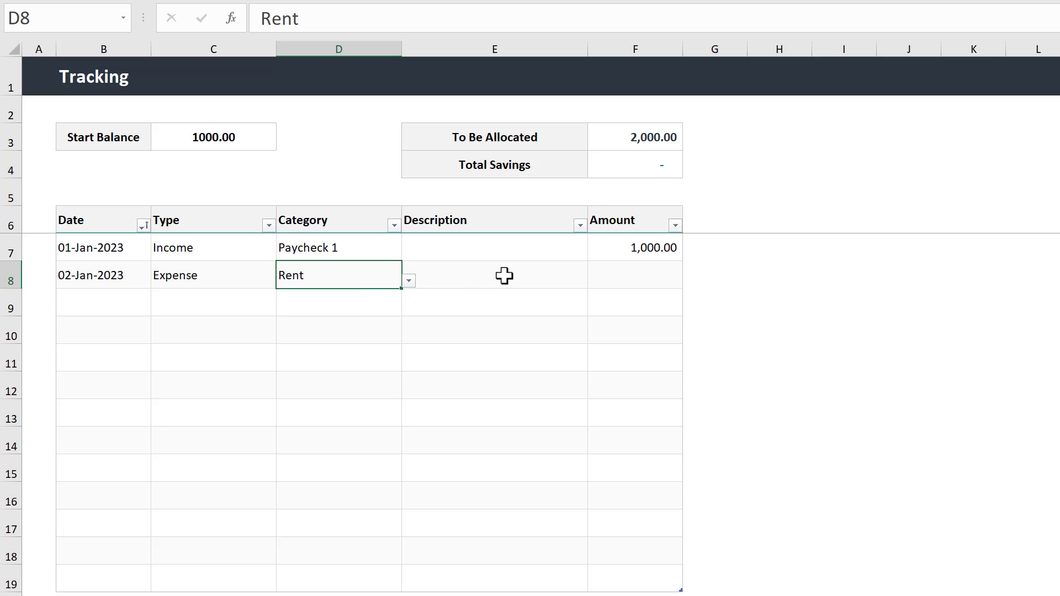
{"action": "left_click", "coordinate": [635, 274]}
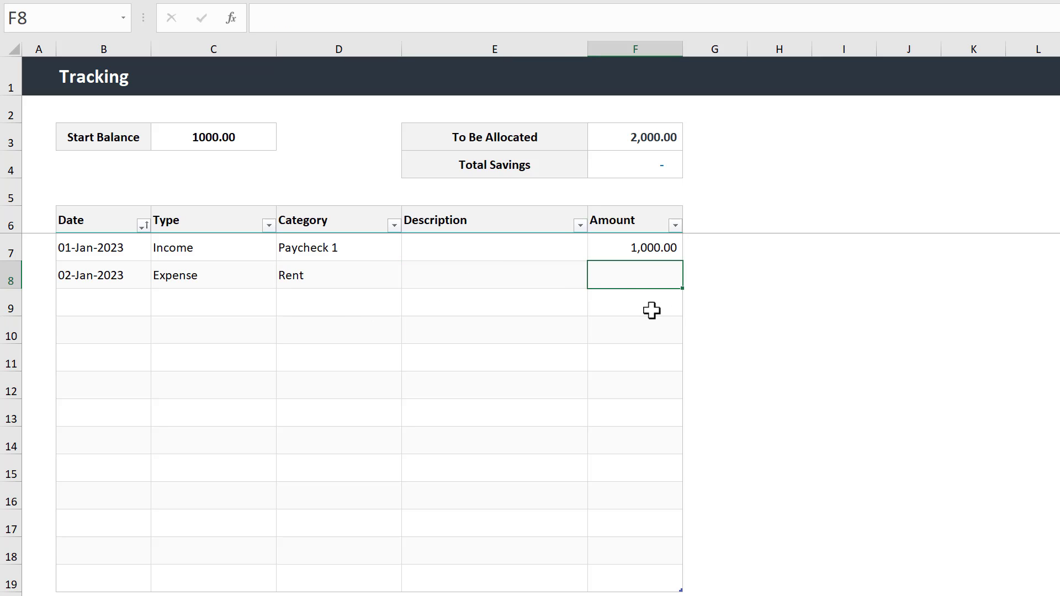
{"action": "type", "text": "-"}
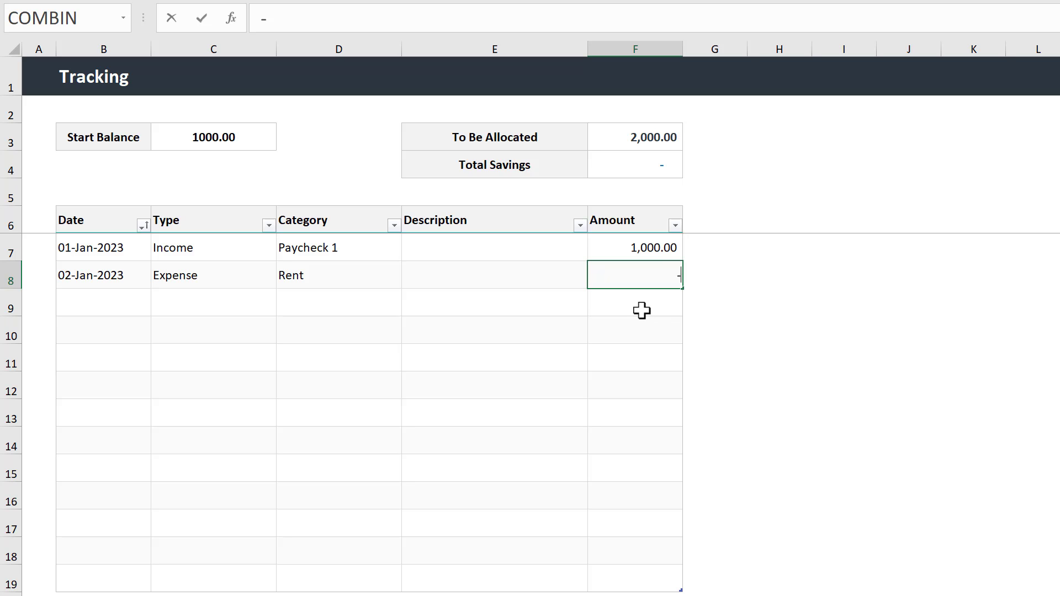
{"action": "type", "text": "-750"}
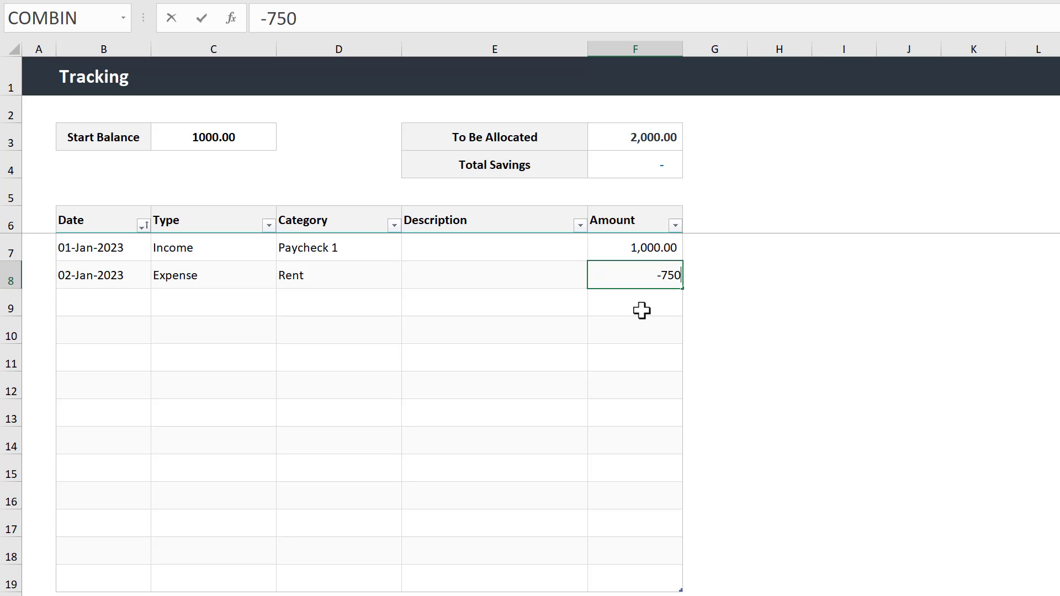
{"action": "key", "text": "Enter"}
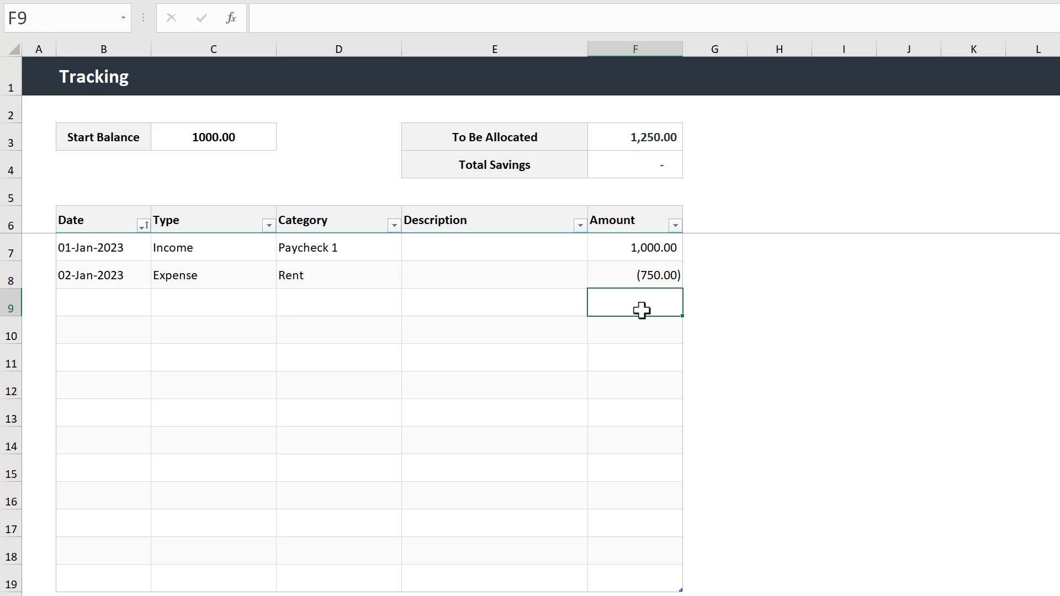
{"action": "left_click", "coordinate": [633, 274]}
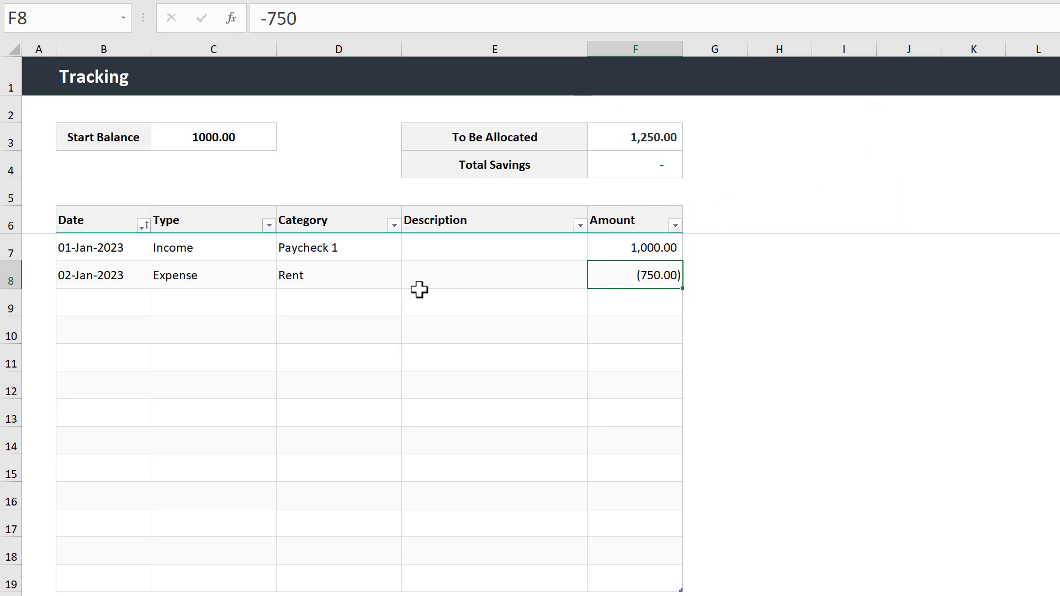
{"action": "mouse_move", "coordinate": [131, 302]}
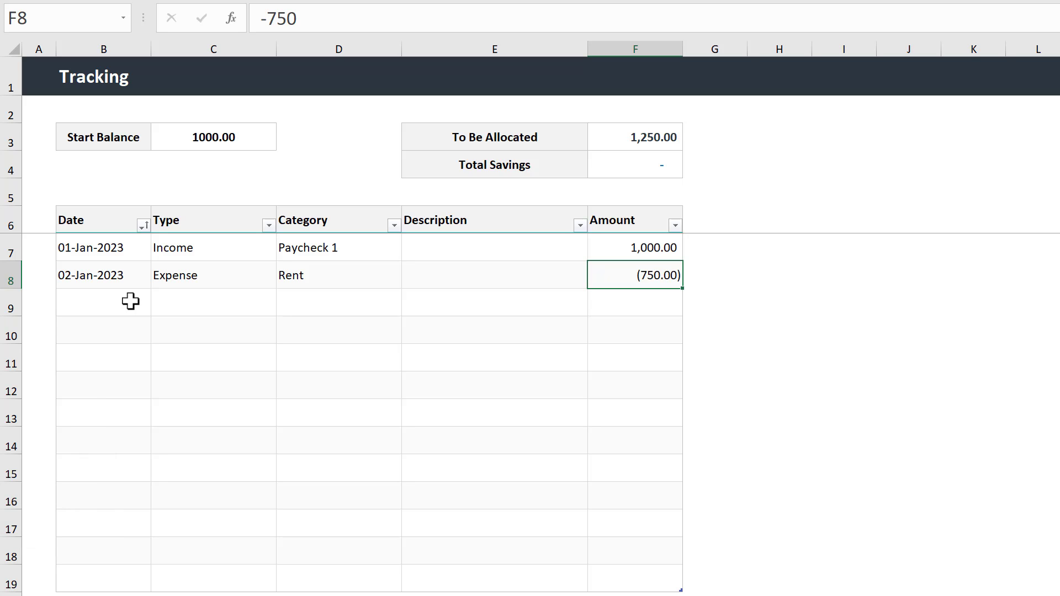
Log row 9 as a 03-Jan-2023 Annual Vacation savings of 250.00.
{"action": "type", "text": "1/3"}
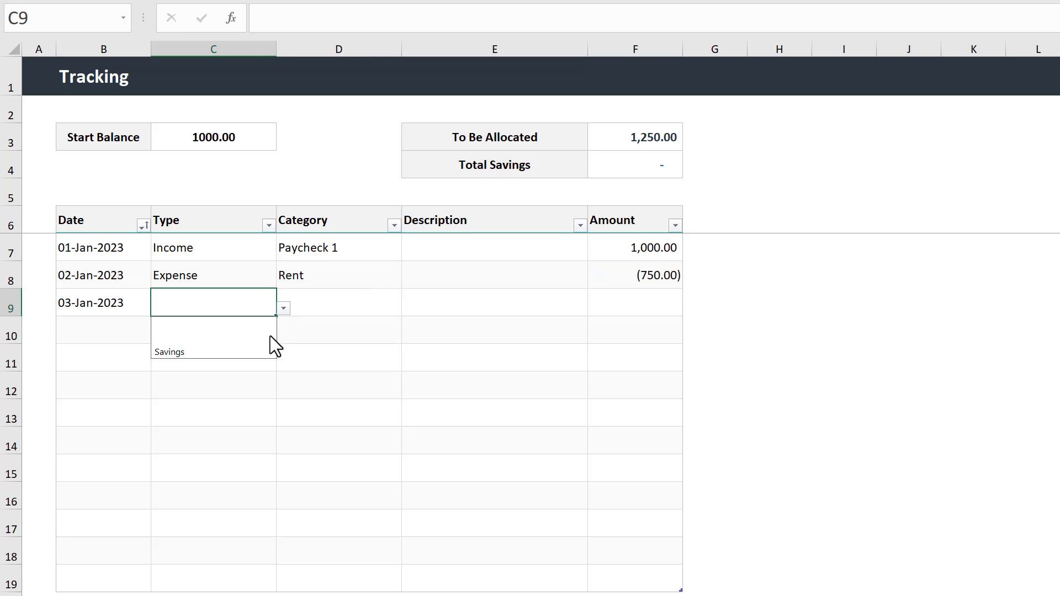
{"action": "left_click", "coordinate": [169, 352]}
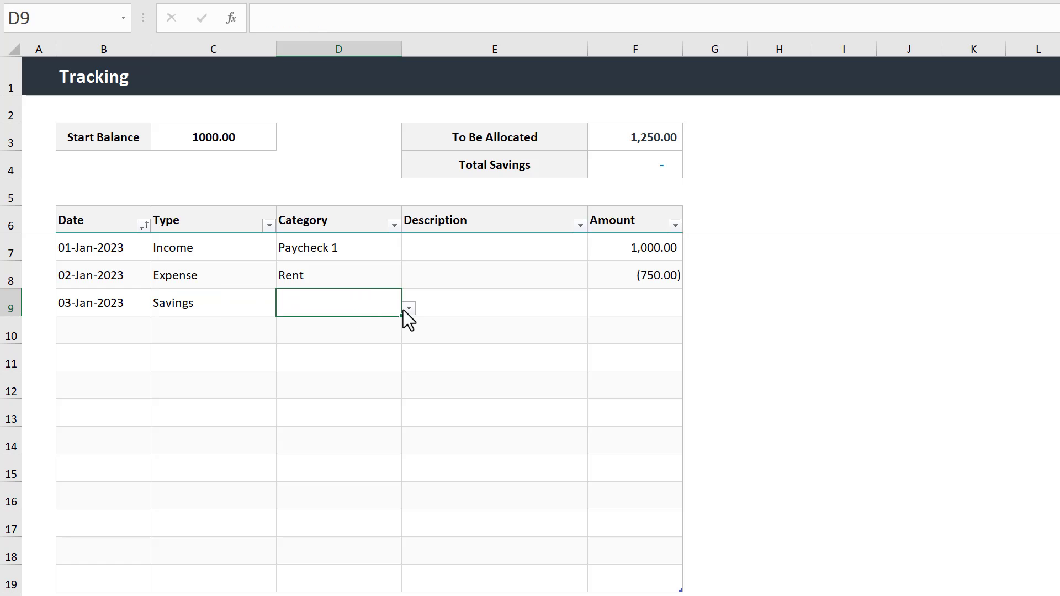
{"action": "type", "text": "Annual Vacation"}
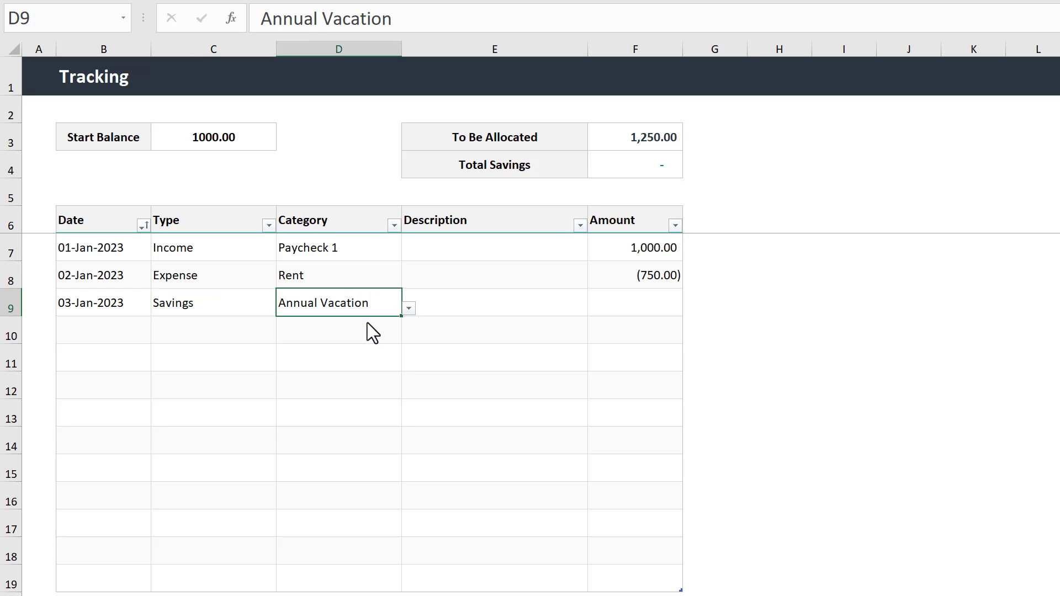
{"action": "left_click", "coordinate": [493, 303]}
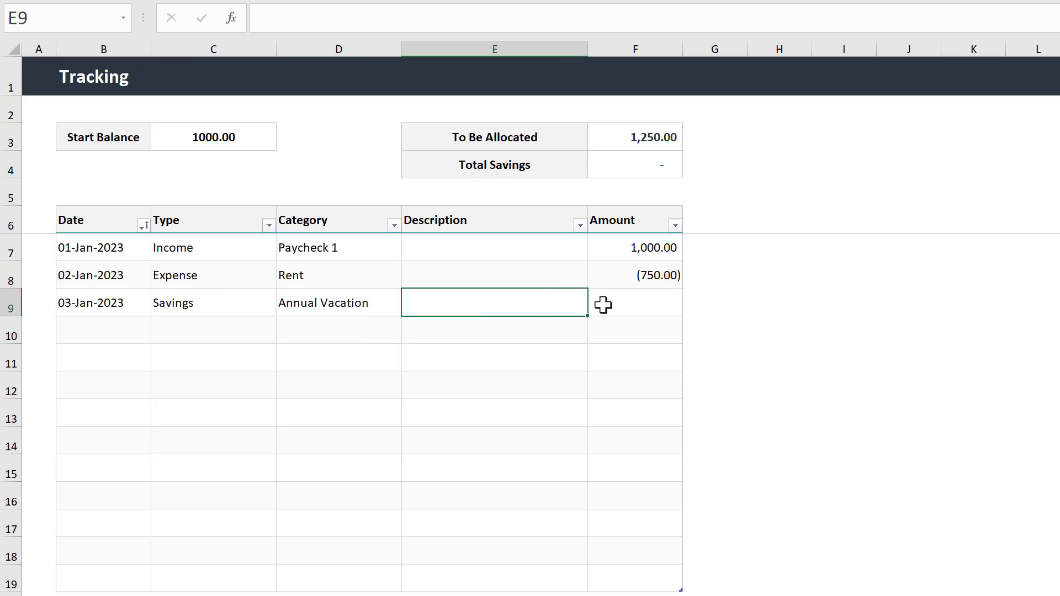
{"action": "left_click", "coordinate": [634, 302]}
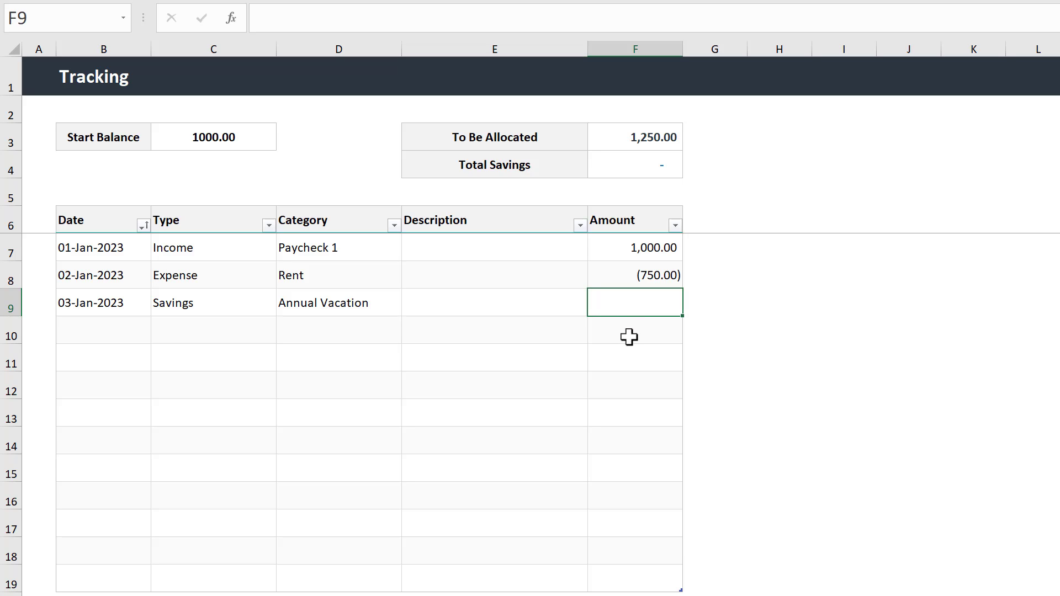
{"action": "type", "text": "250.00"}
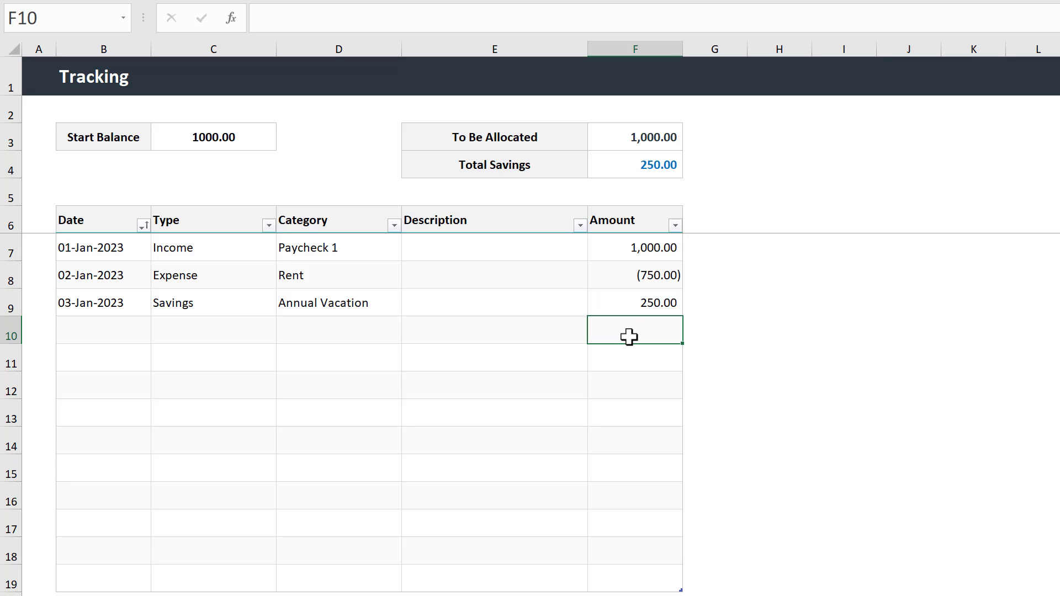
{"action": "mouse_move", "coordinate": [514, 333]}
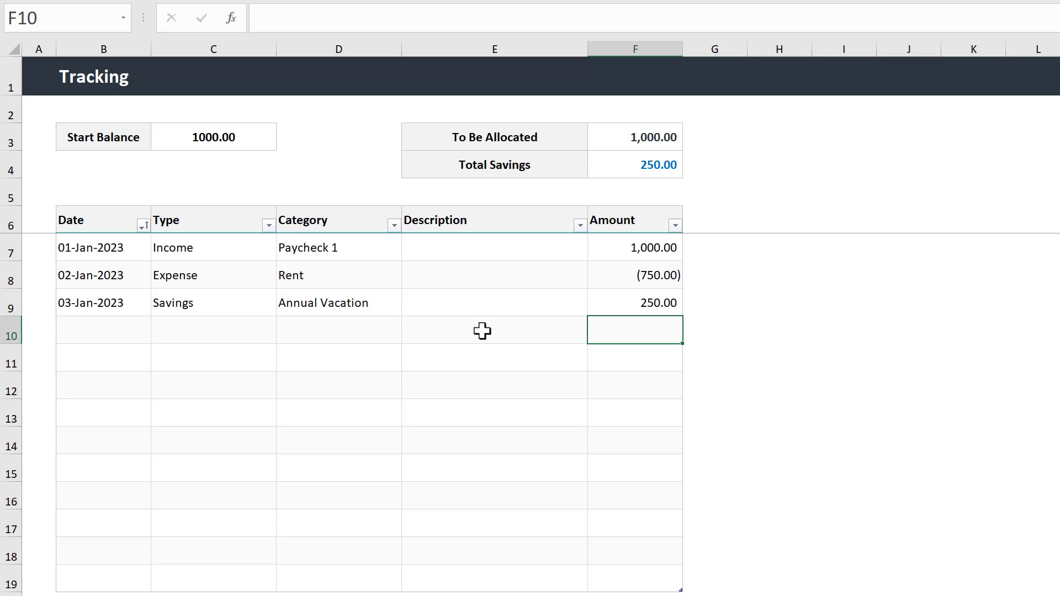
Add row 10 dated 04-Jan-2023 as a Gifts savings of 500.00.
{"action": "left_click", "coordinate": [102, 330]}
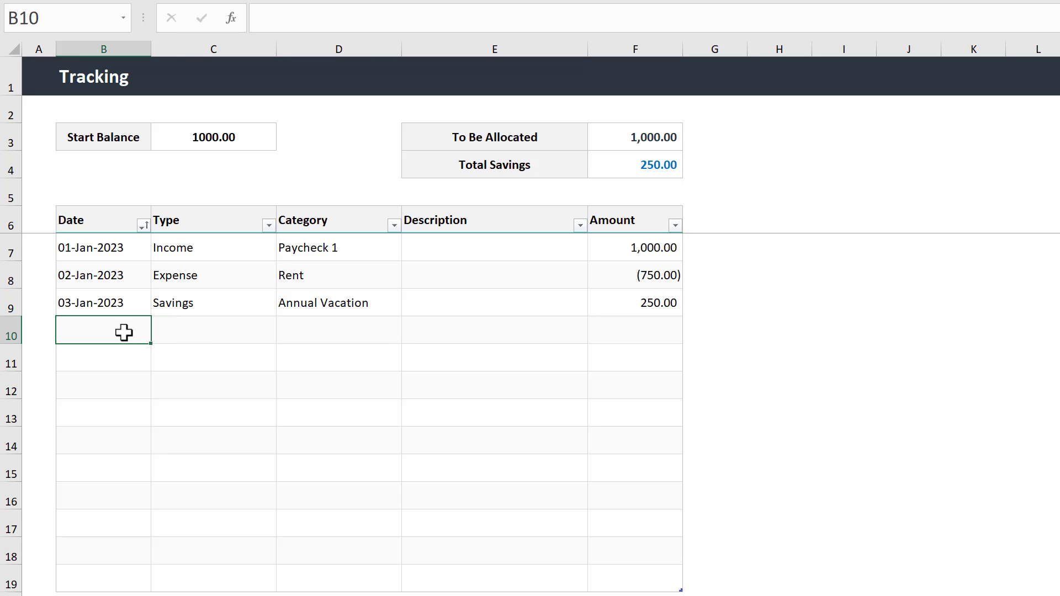
{"action": "type", "text": "04-Jan-2023"}
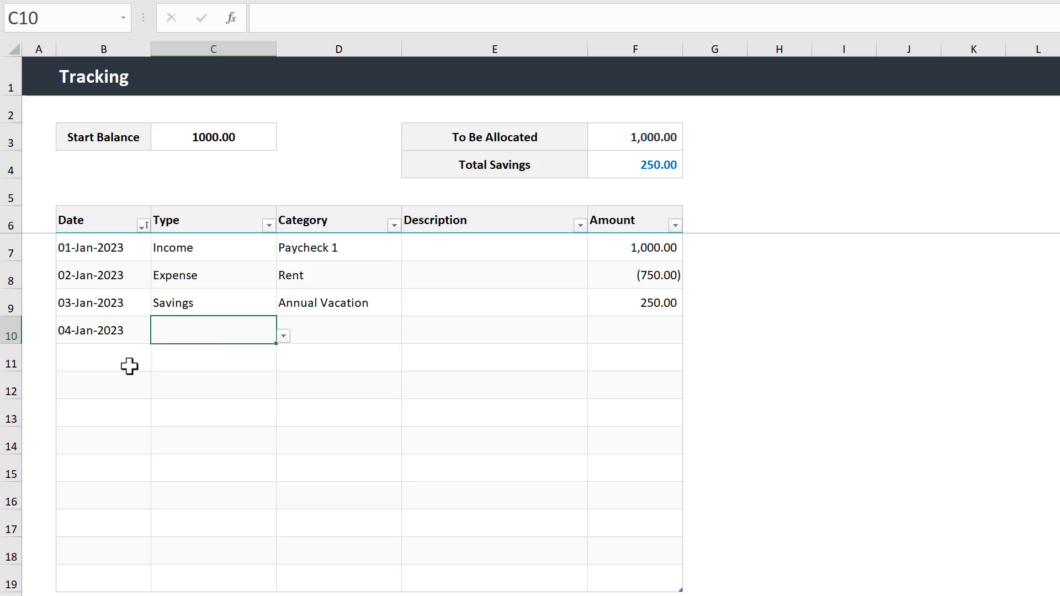
{"action": "type", "text": "gif"}
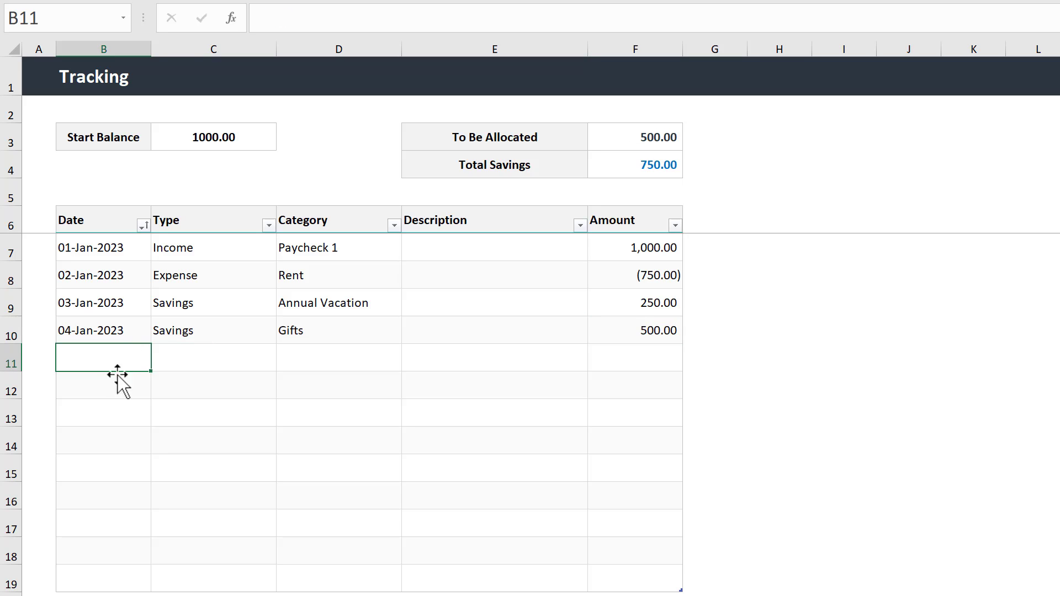
{"action": "mouse_move", "coordinate": [116, 408]}
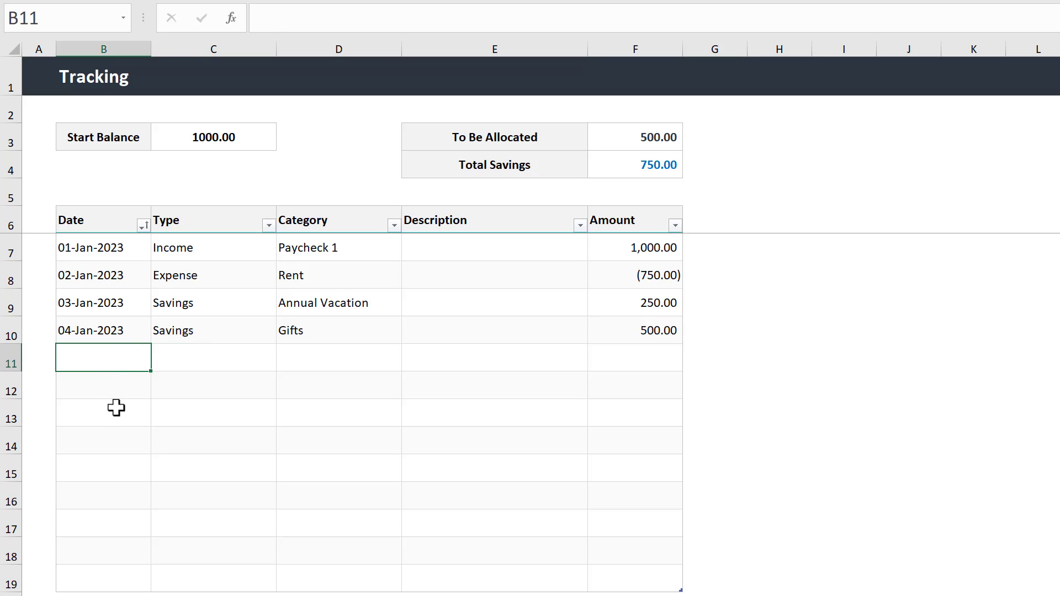
Log row 11 as a 05-Jan-2023 Gifts savings withdrawal of -200.
{"action": "type", "text": "1/"}
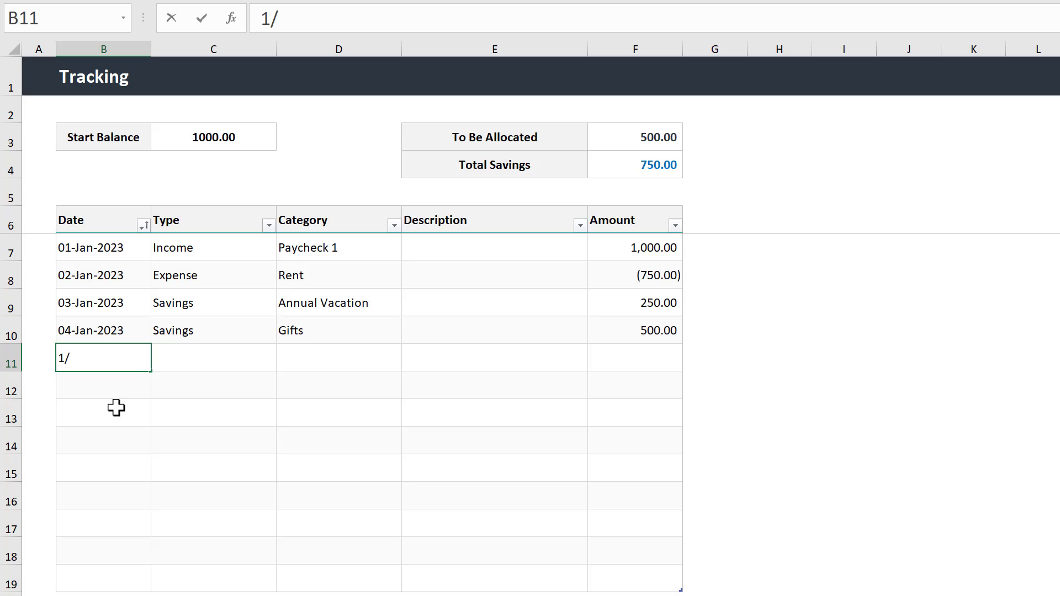
{"action": "type", "text": "5-Jan-2023"}
{"action": "left_click", "coordinate": [214, 357]}
{"action": "type", "text": "Savings"}
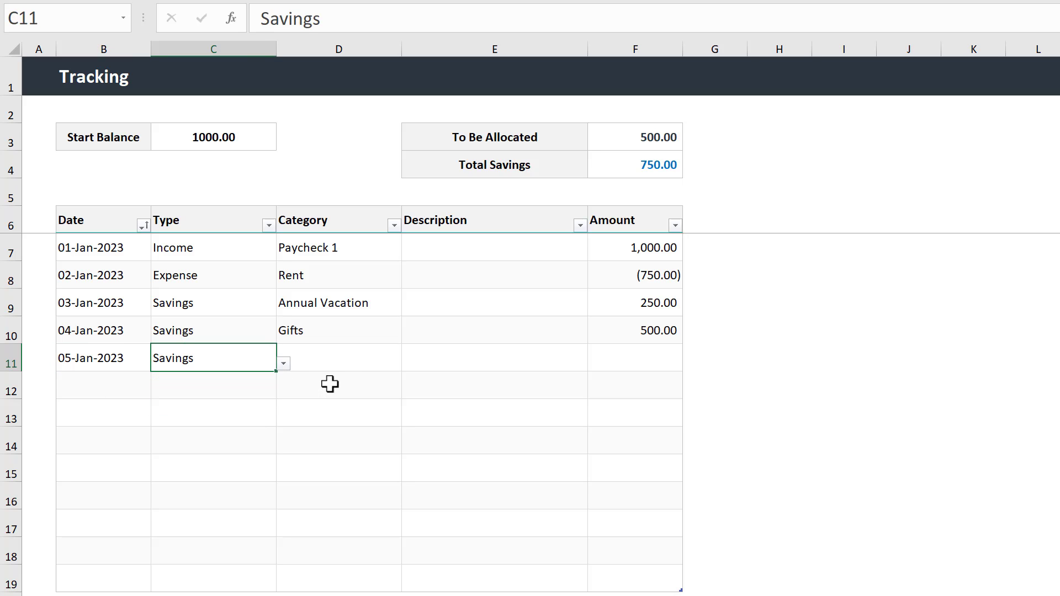
{"action": "left_click", "coordinate": [283, 363]}
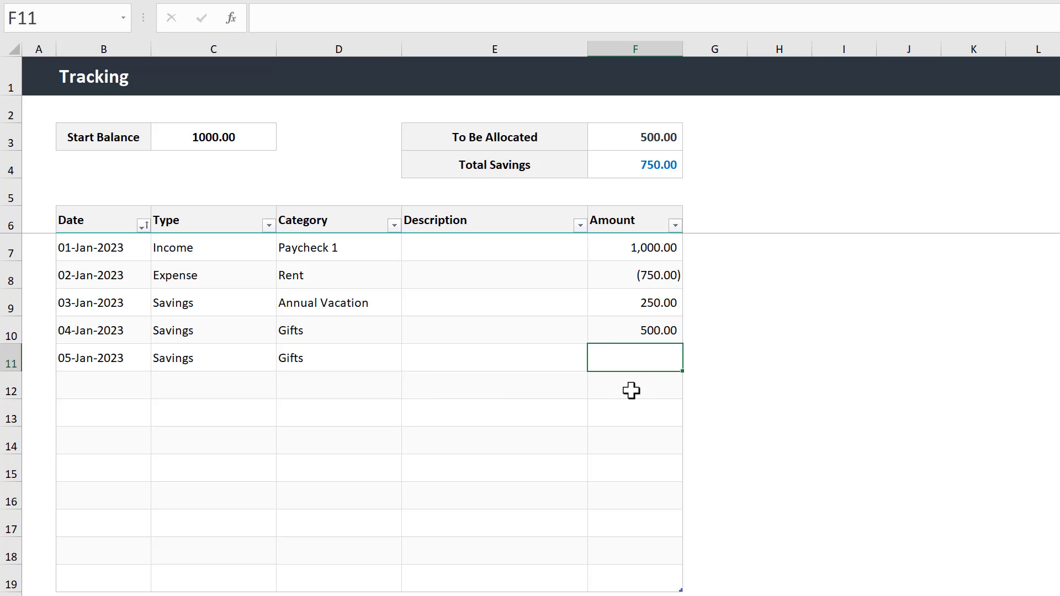
{"action": "type", "text": "-"}
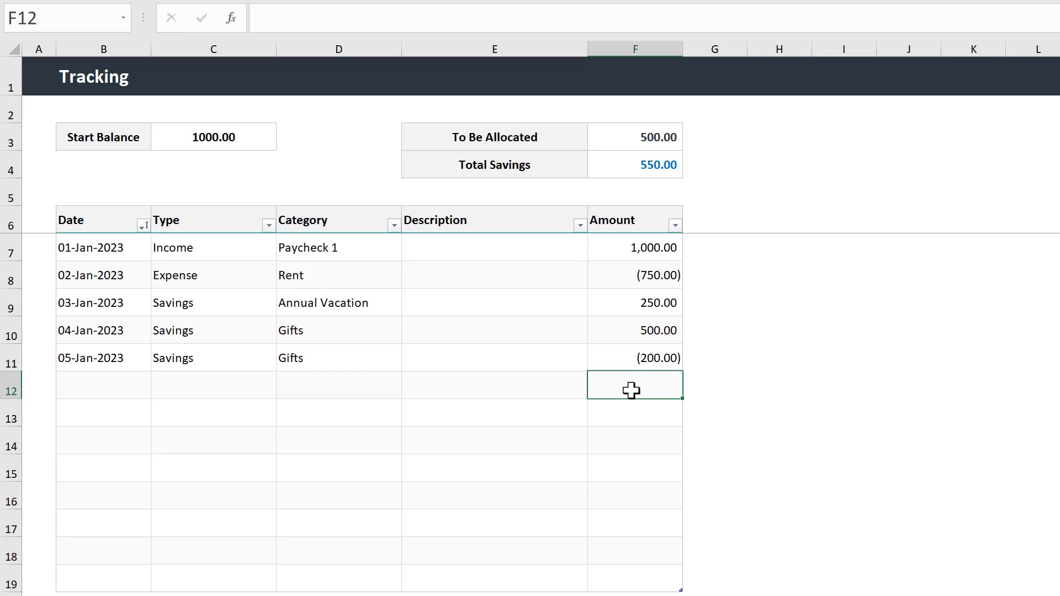
{"action": "mouse_move", "coordinate": [500, 388]}
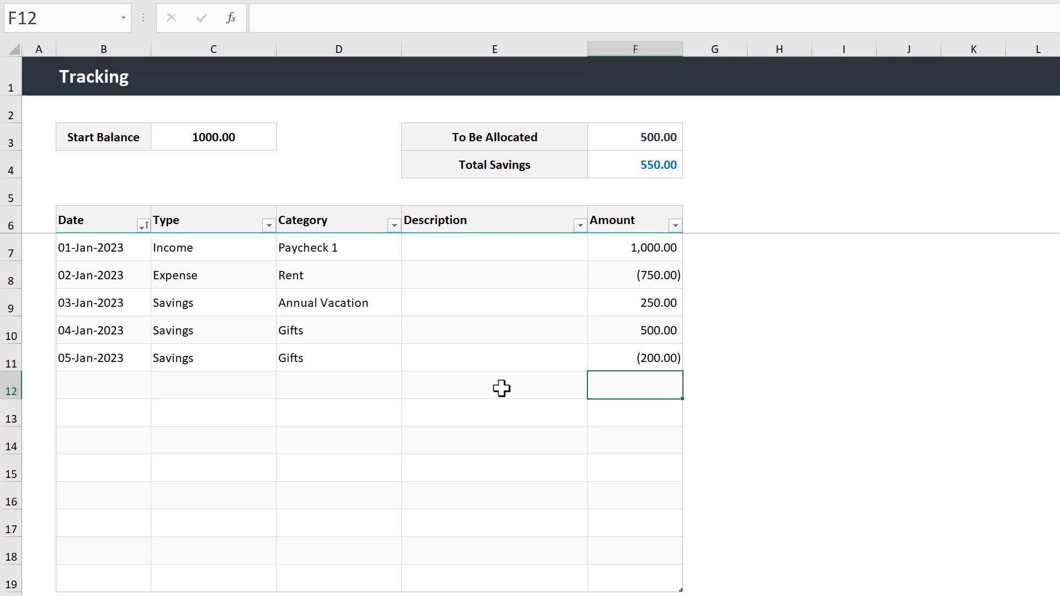
{"action": "mouse_move", "coordinate": [519, 387]}
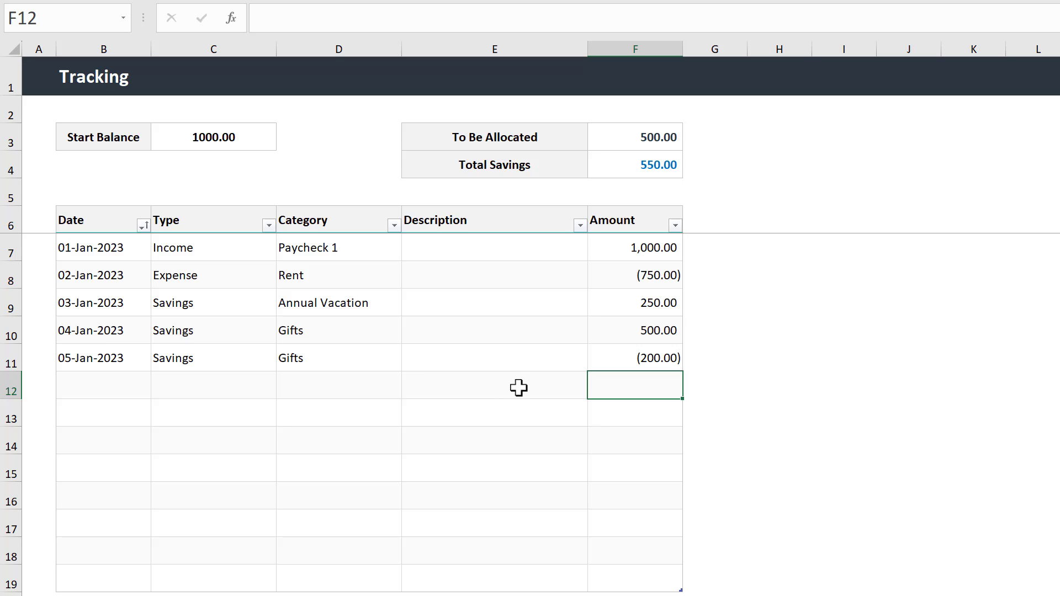
Scroll down the Tracking sheet past the five January transactions.
{"action": "scroll", "scroll_direction": "down", "scroll_amount": 3}
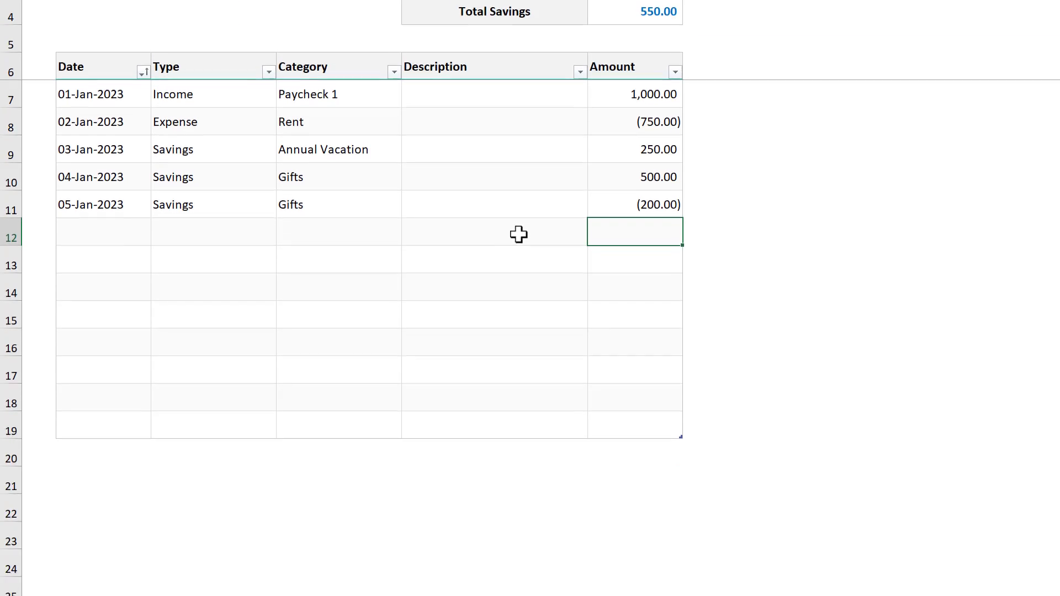
{"action": "scroll", "scroll_direction": "down", "scroll_amount": 3}
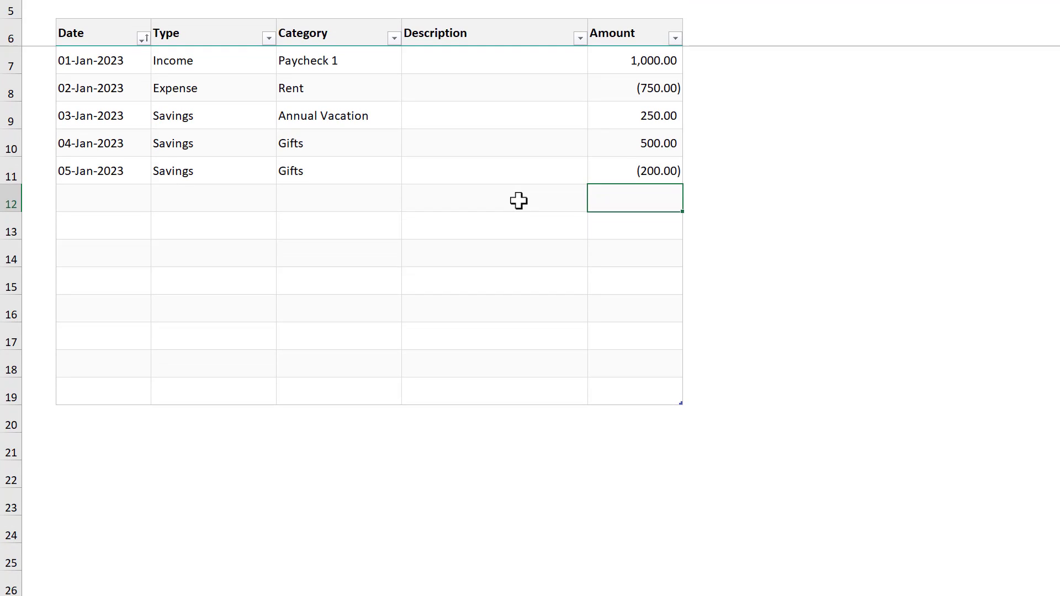
{"action": "mouse_move", "coordinate": [584, 287]}
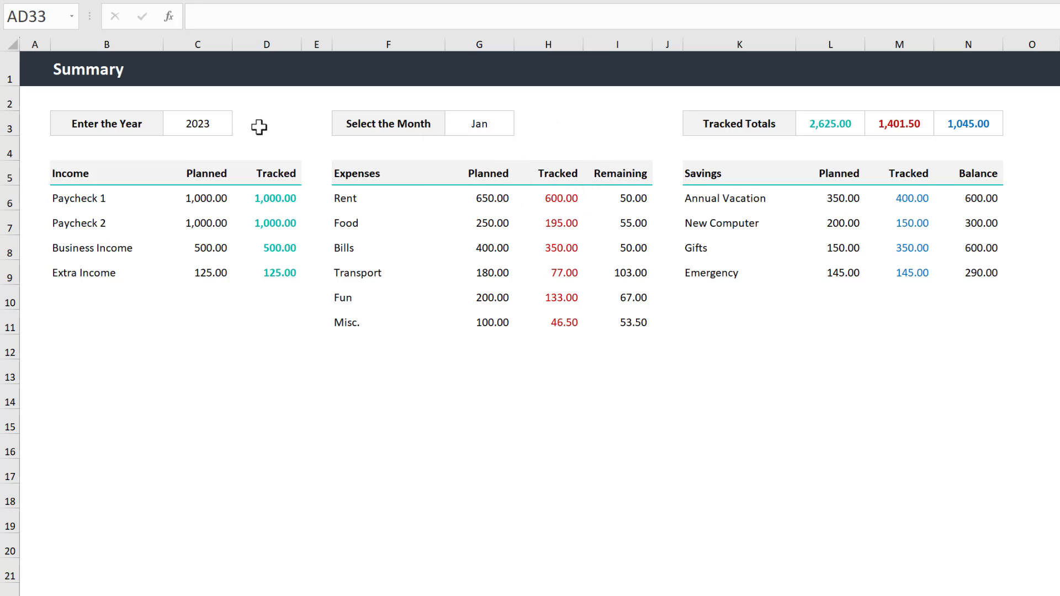
Check the summary year, then choose Feb in month cell G3 on the Summary sheet.
{"action": "left_click", "coordinate": [197, 123]}
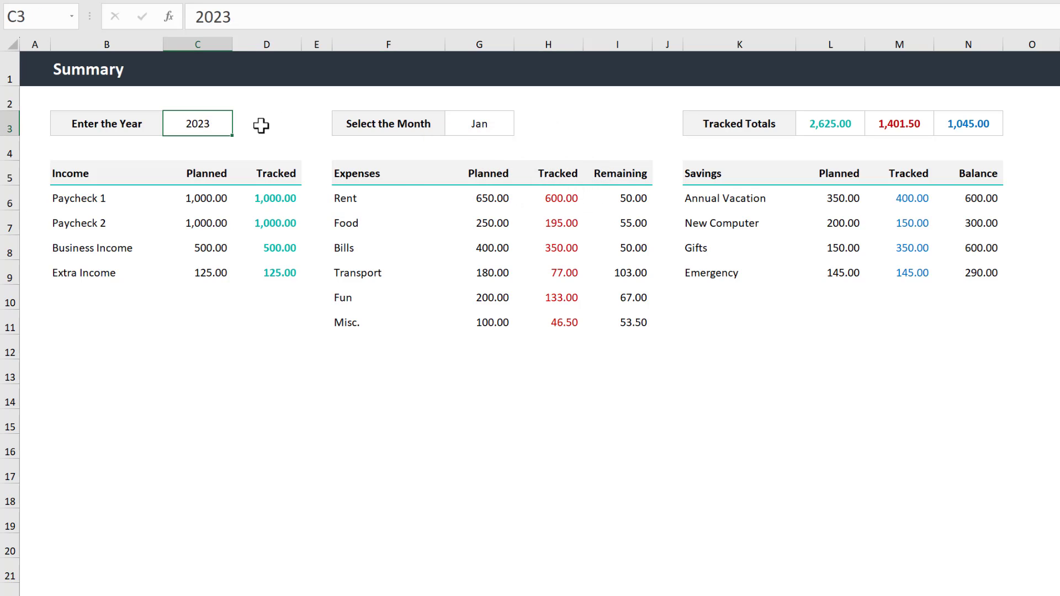
{"action": "mouse_move", "coordinate": [424, 125]}
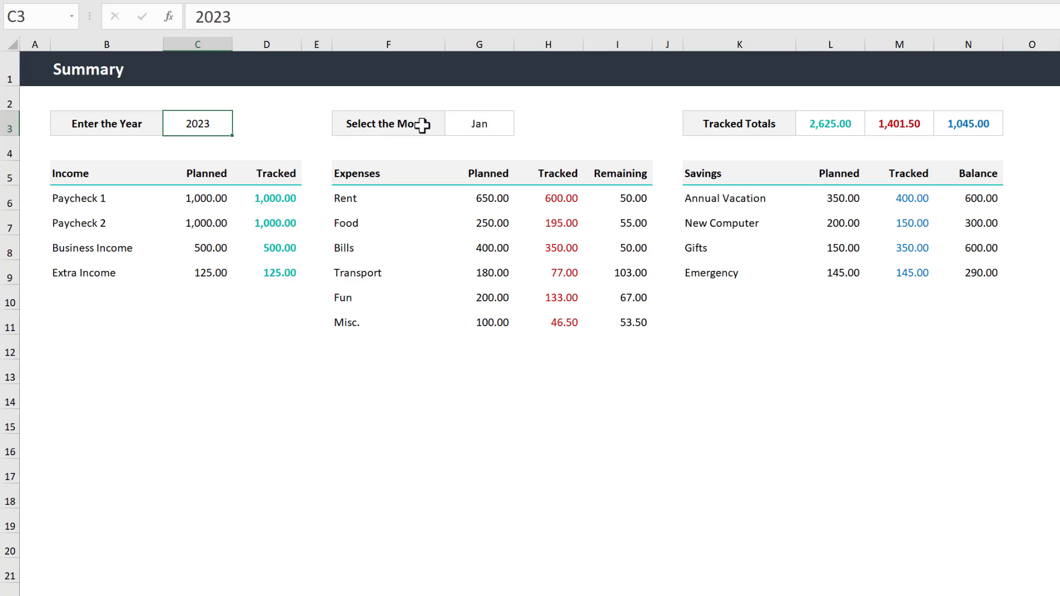
{"action": "left_click", "coordinate": [479, 123]}
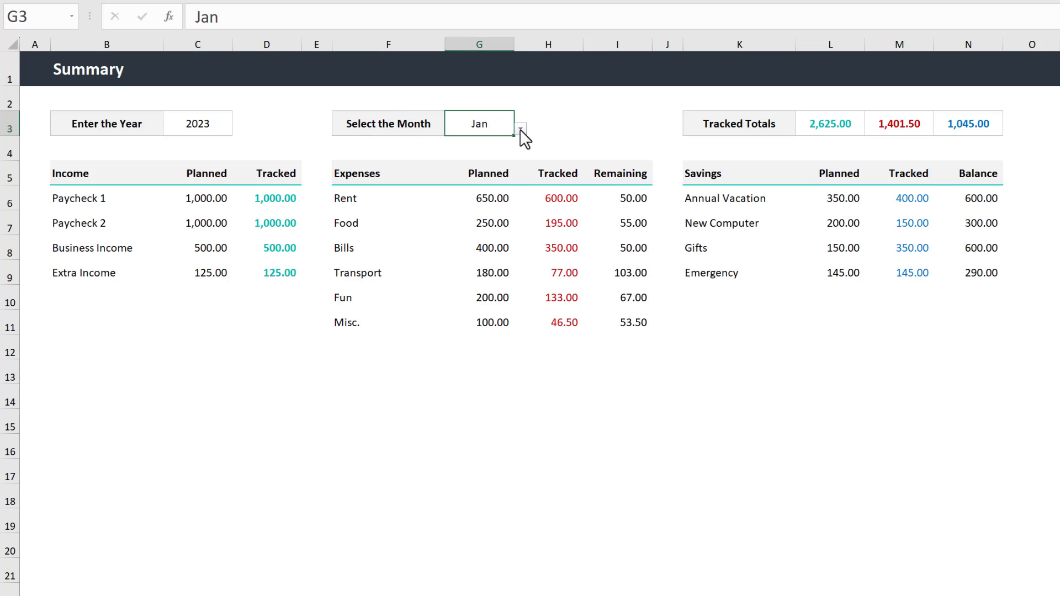
{"action": "left_click", "coordinate": [519, 127]}
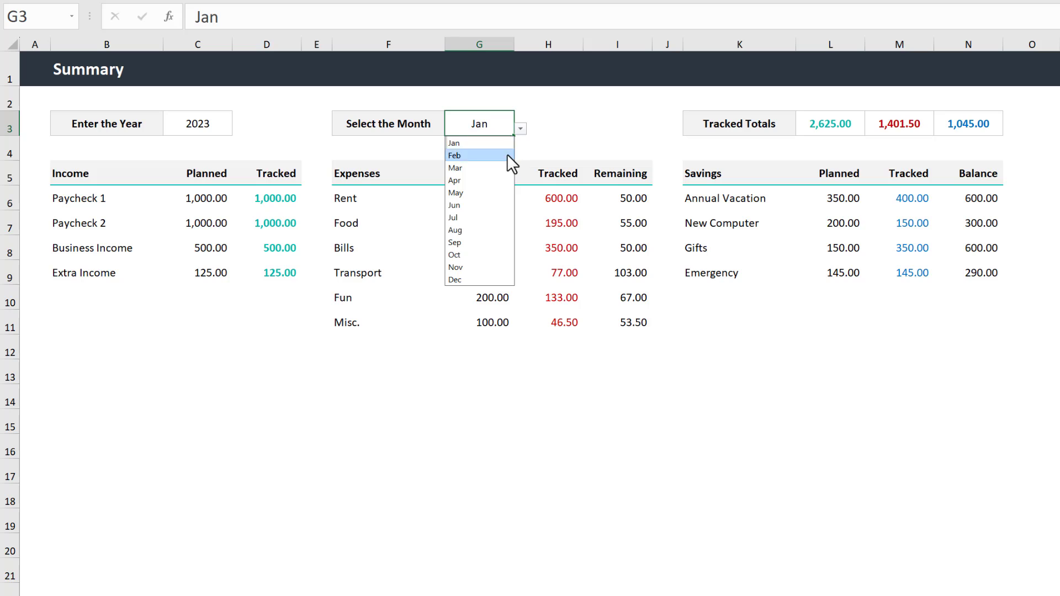
{"action": "left_click", "coordinate": [455, 155]}
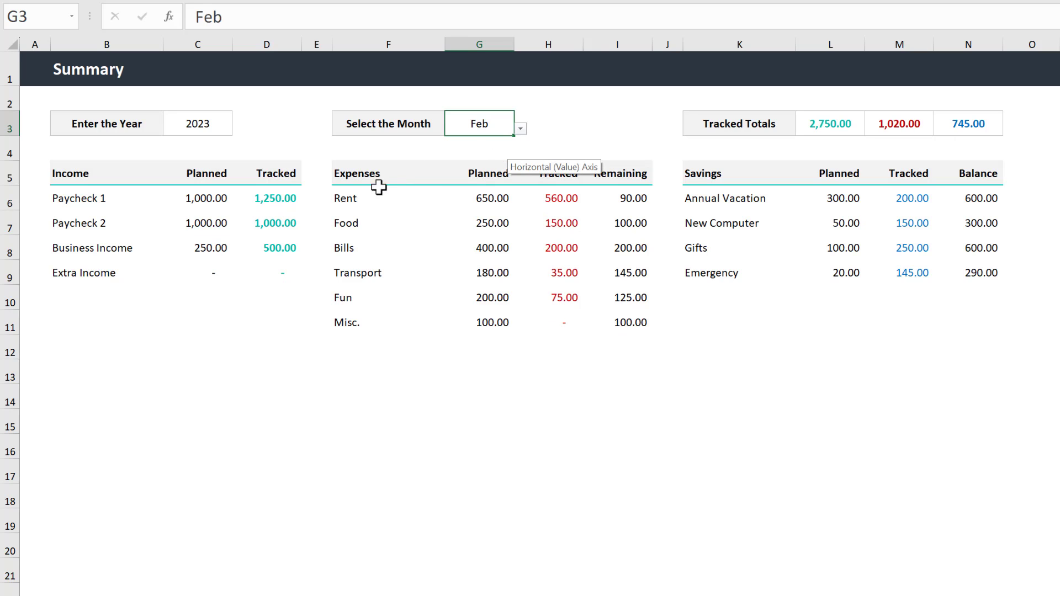
{"action": "left_click", "coordinate": [105, 371]}
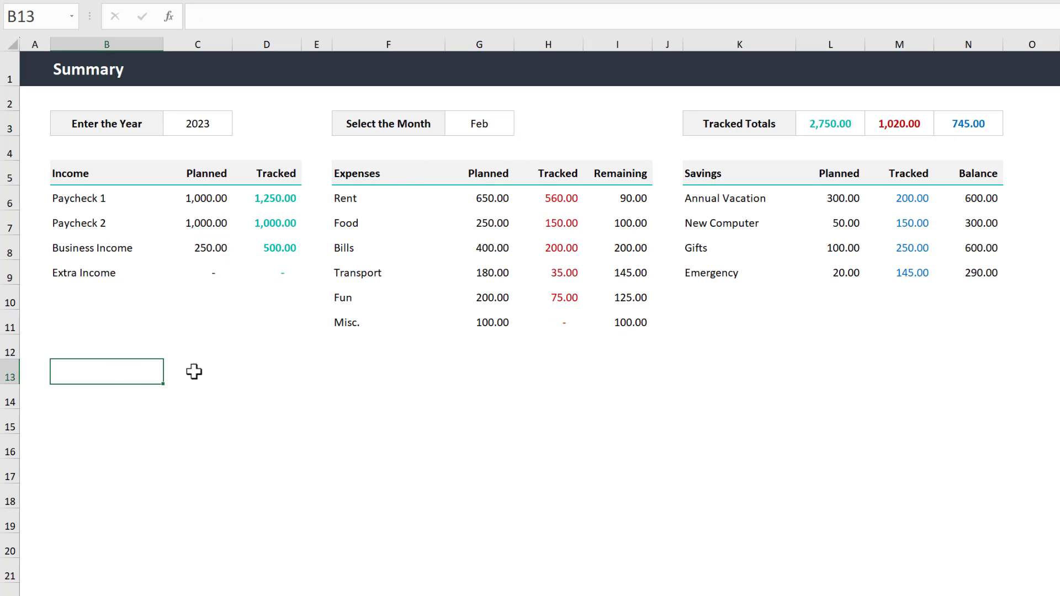
{"action": "mouse_move", "coordinate": [215, 370]}
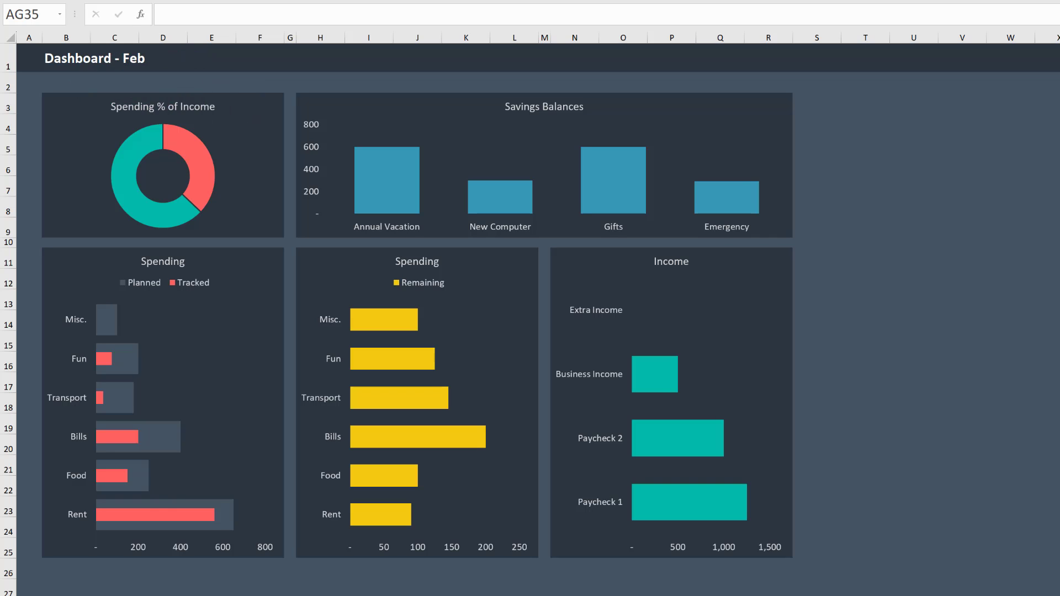
Review the February Dashboard charts, then set the Summary month in G3 back to Jan.
{"action": "left_click", "coordinate": [163, 166]}
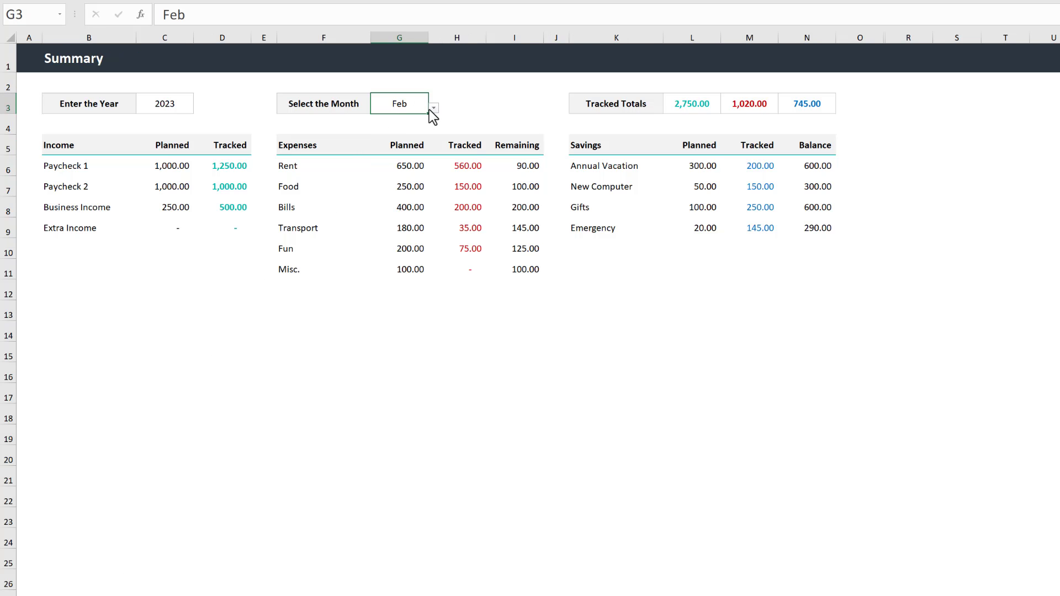
{"action": "left_click", "coordinate": [434, 108]}
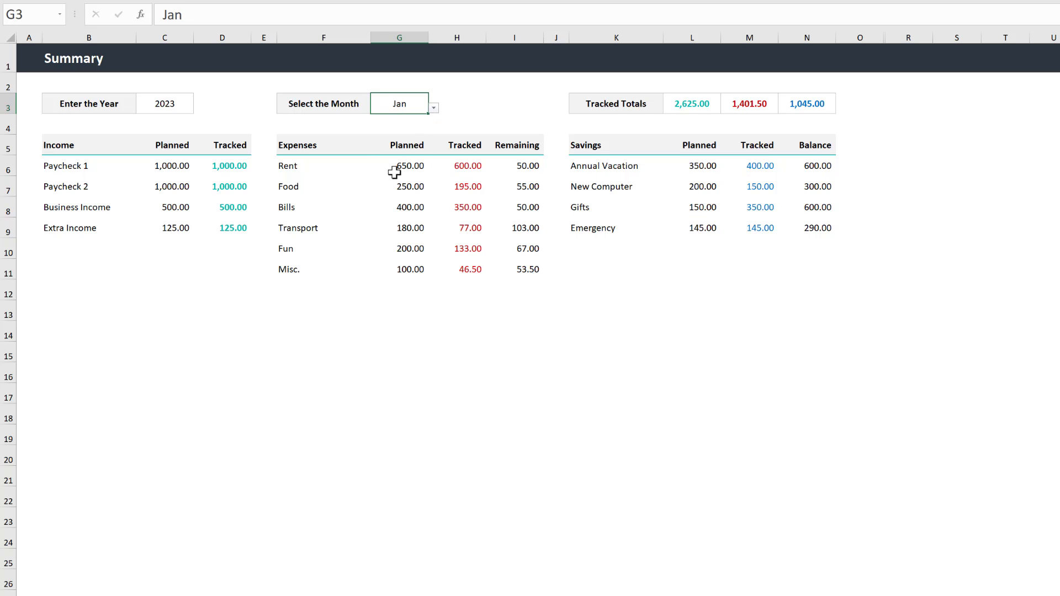